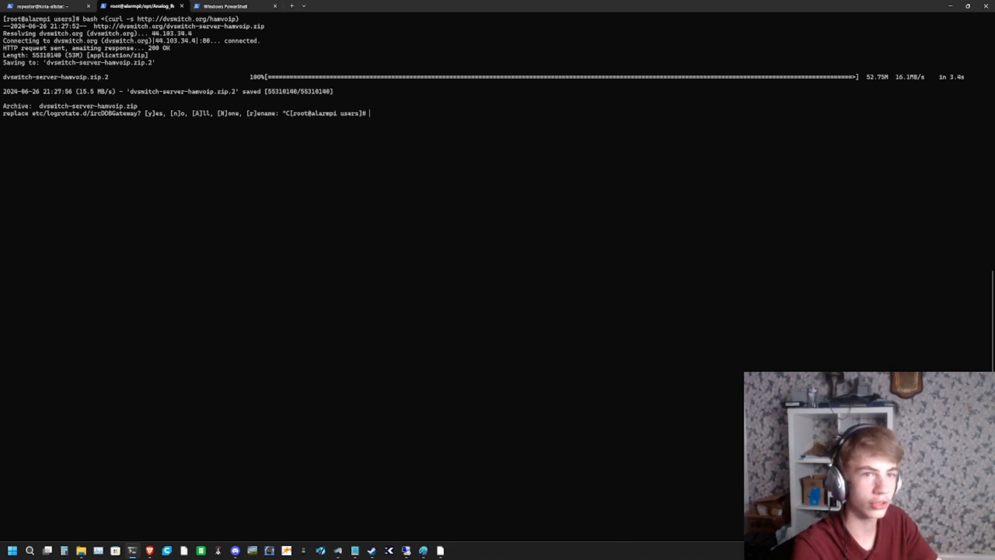
Step: Clear the node's shell output and run reboot to restart the node
text(clea)
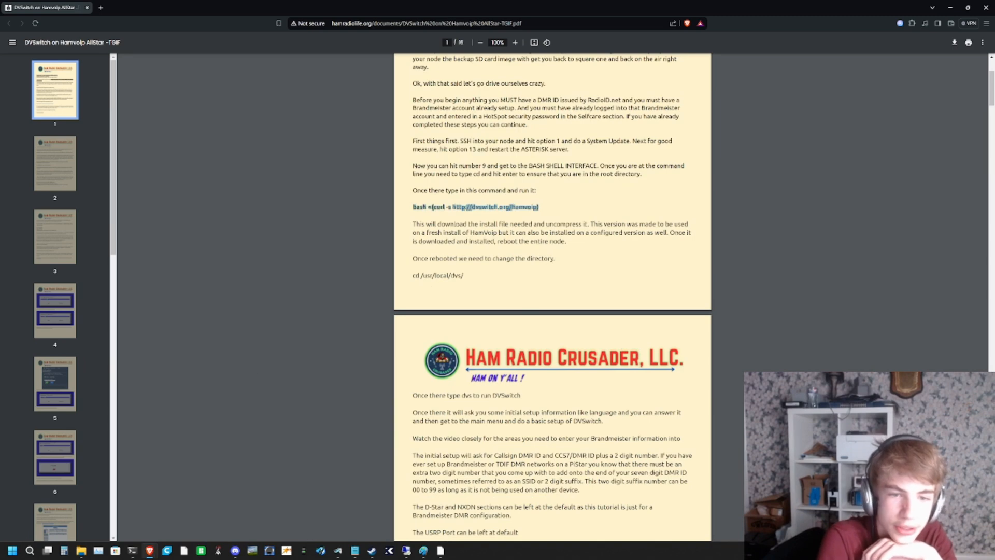
click(140, 6)
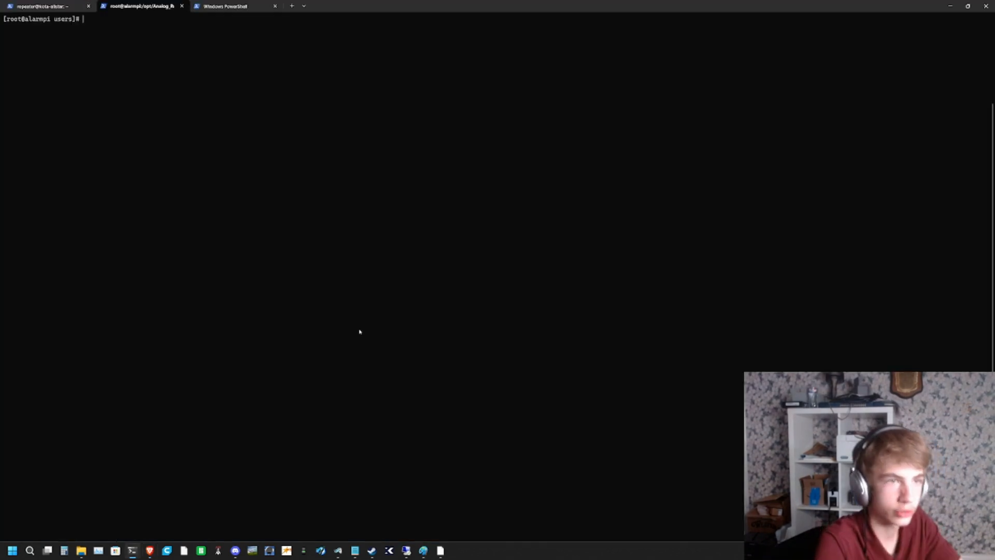
text(reboot)
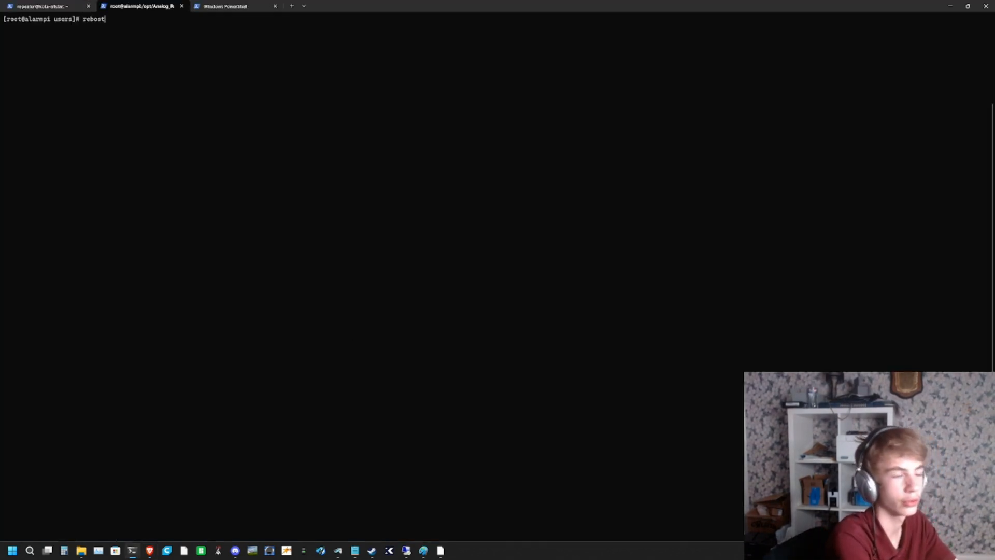
key(Return)
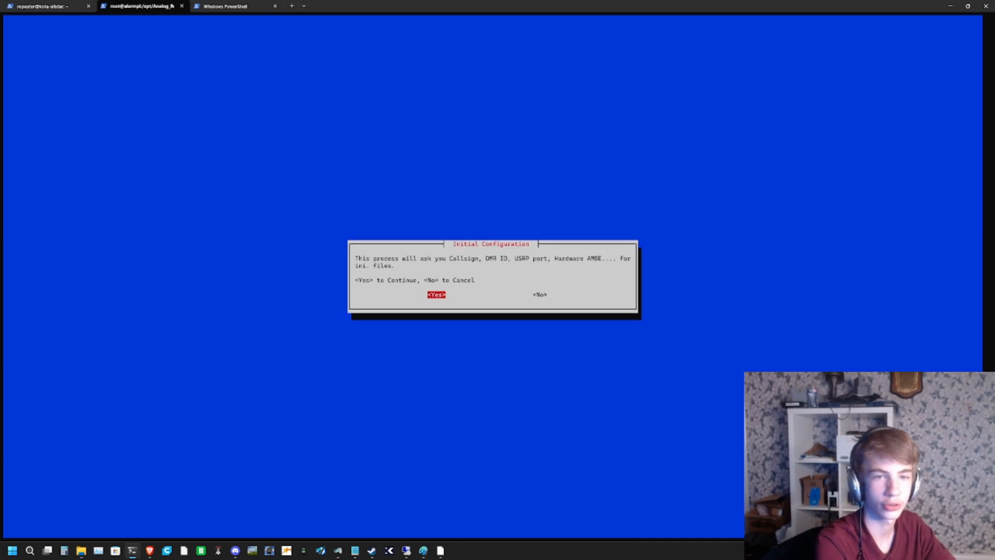
Step: Begin DVSwitch initial configuration, confirming the DMR ID, Dstar module and local Brandmeister server
click(437, 293)
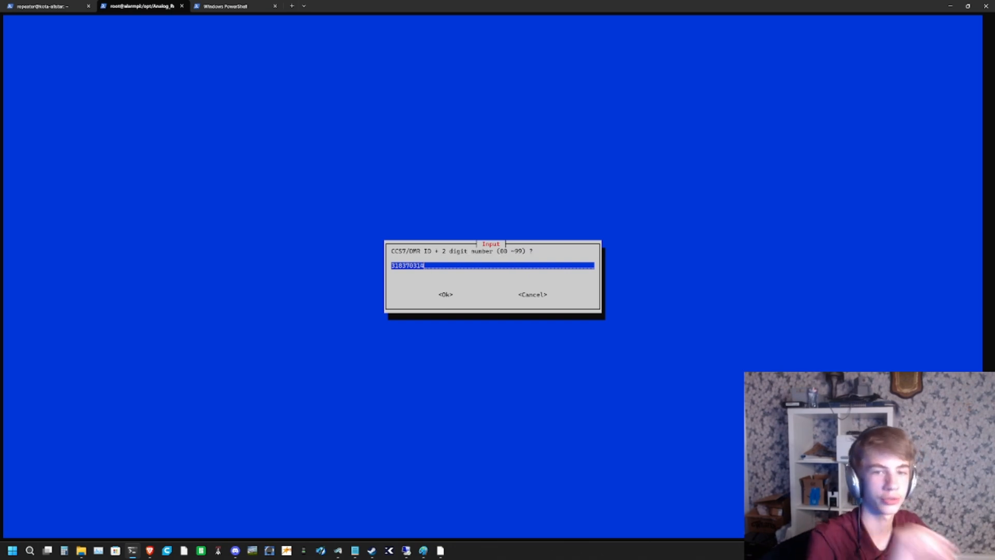
click(445, 293)
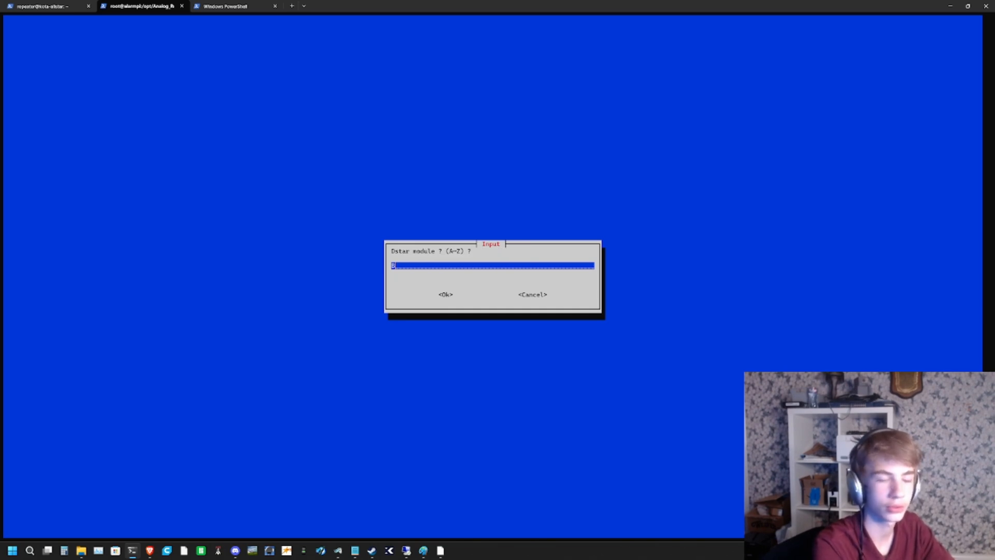
key(Return)
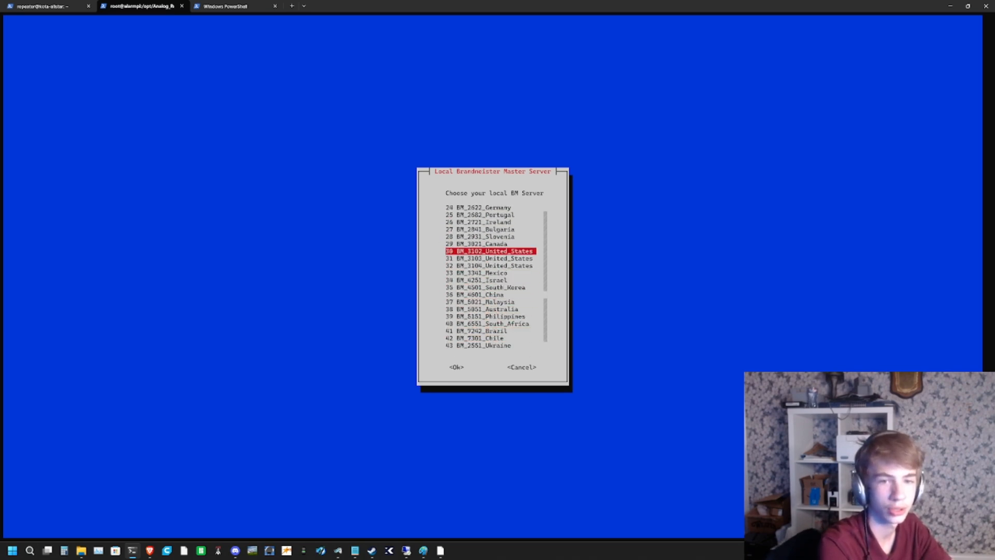
click(456, 367)
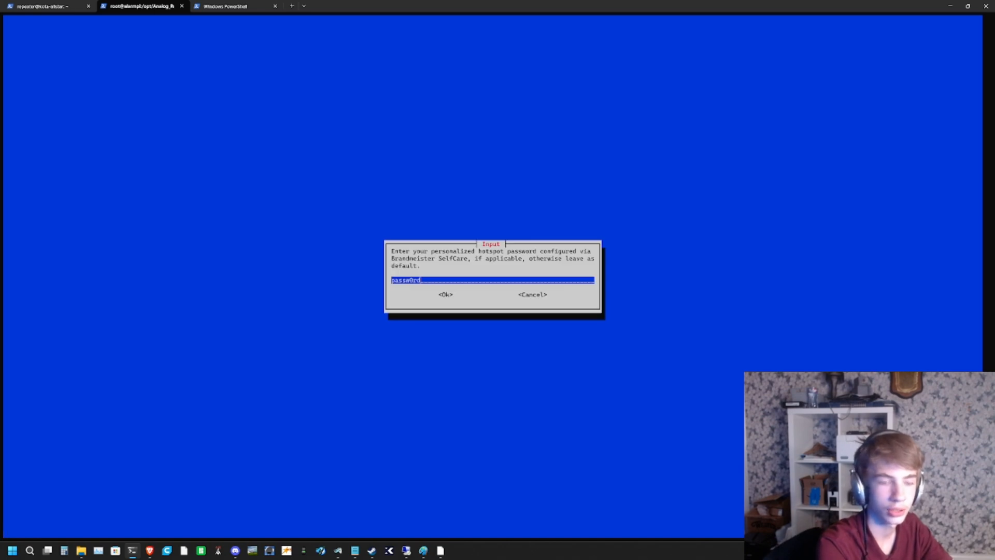
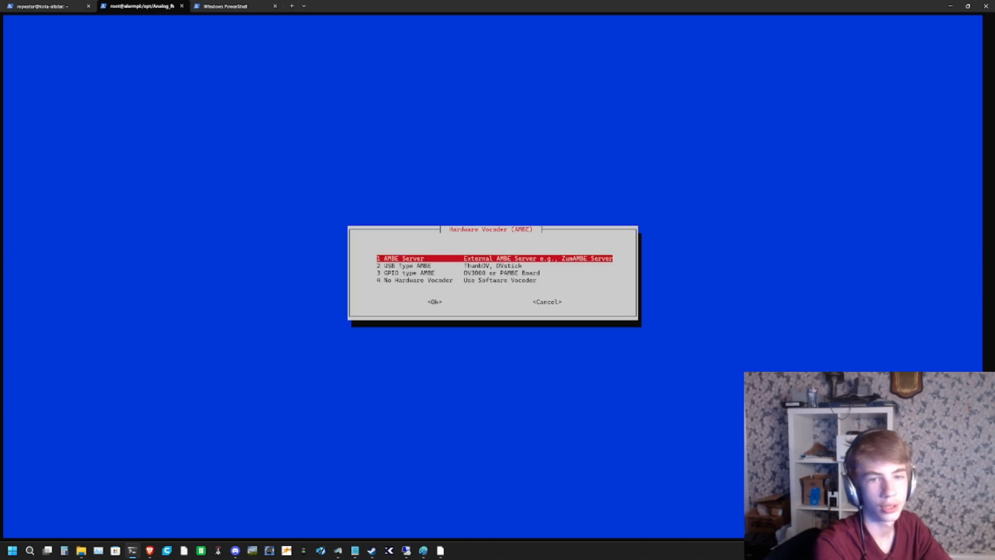
Step: Enter the password, confirm the hardware vocoder choice and finish the ini files configuration
key(Down)
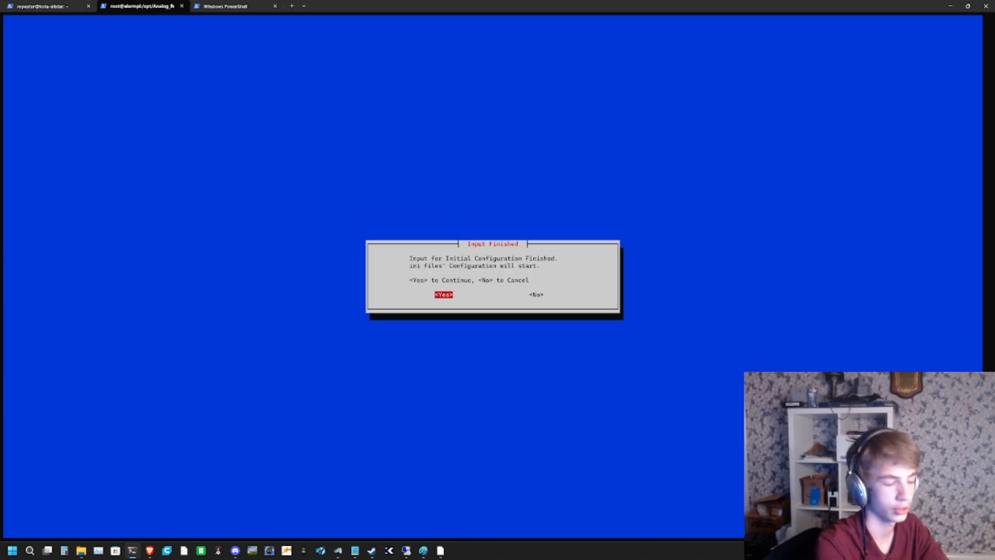
click(444, 293)
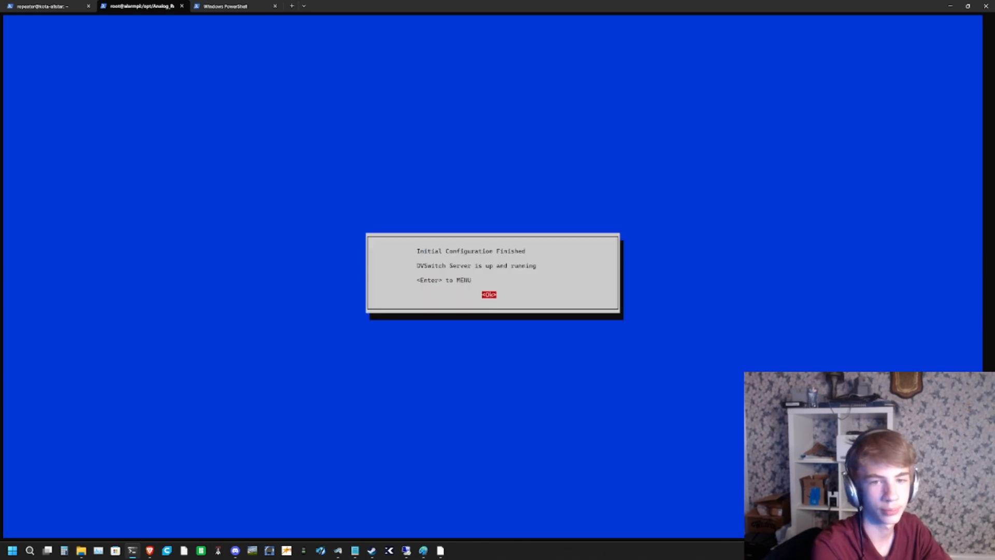
key(enter)
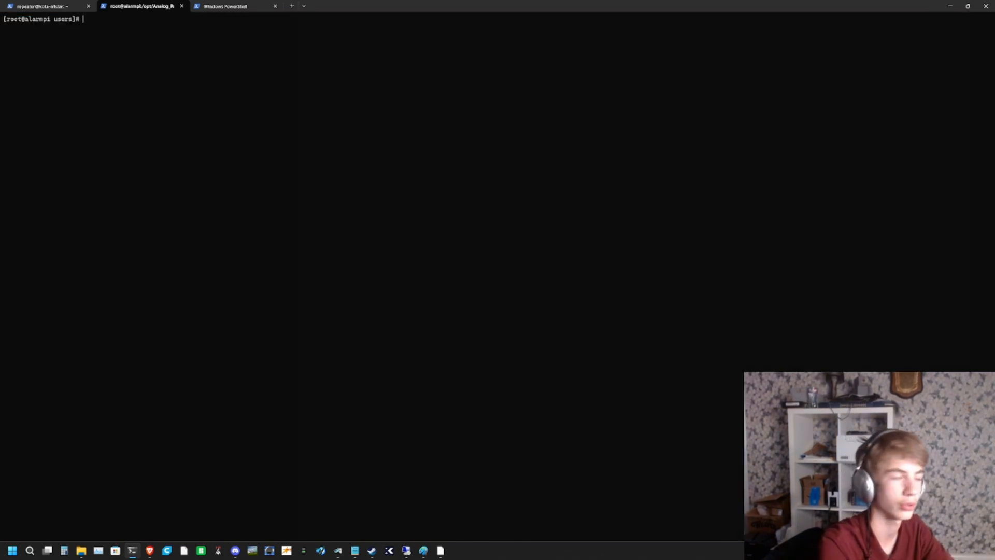
Step: Change into /opt/Analog_Reflector and view Analog_Reflector.json in nano
text(cd /opt)
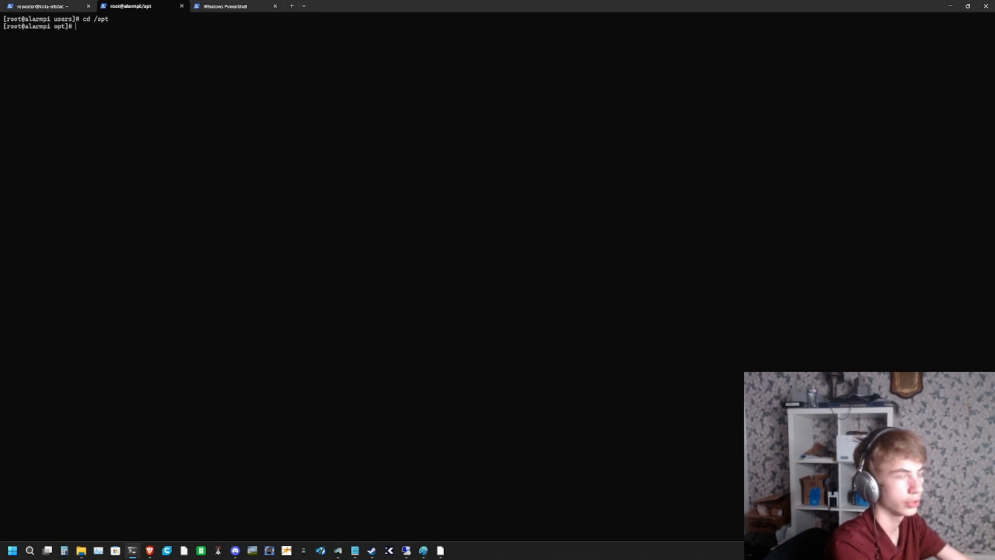
text(cd Anal)
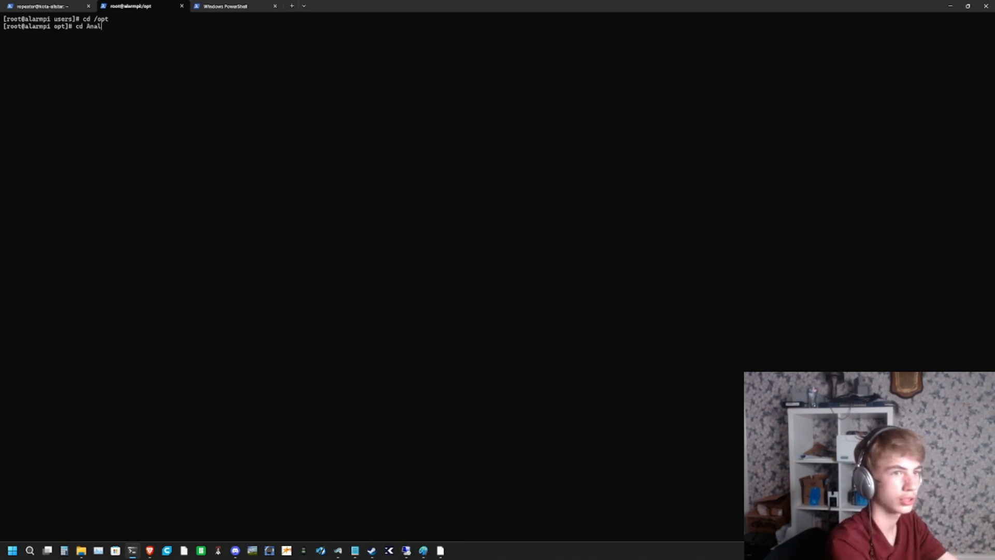
text(og_Reflector)
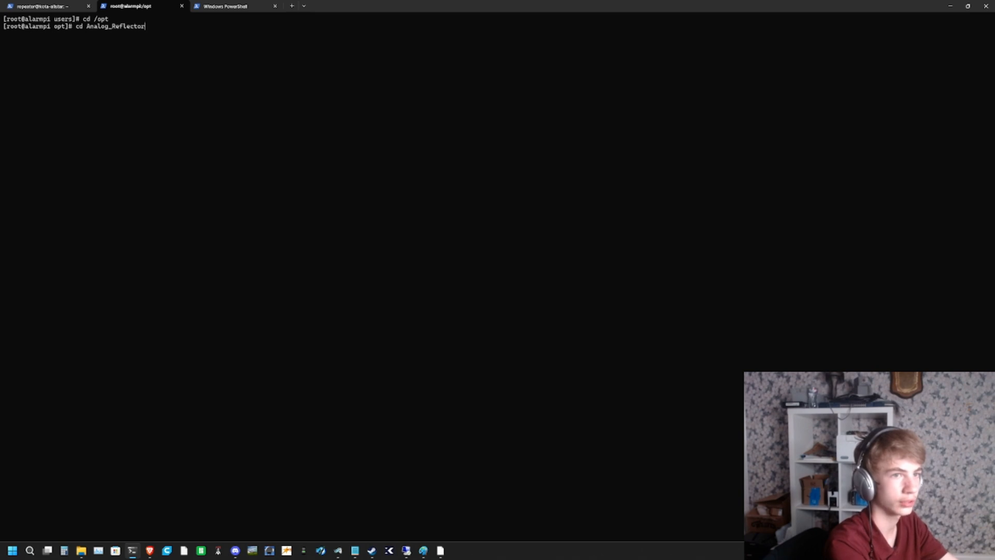
text(nano)
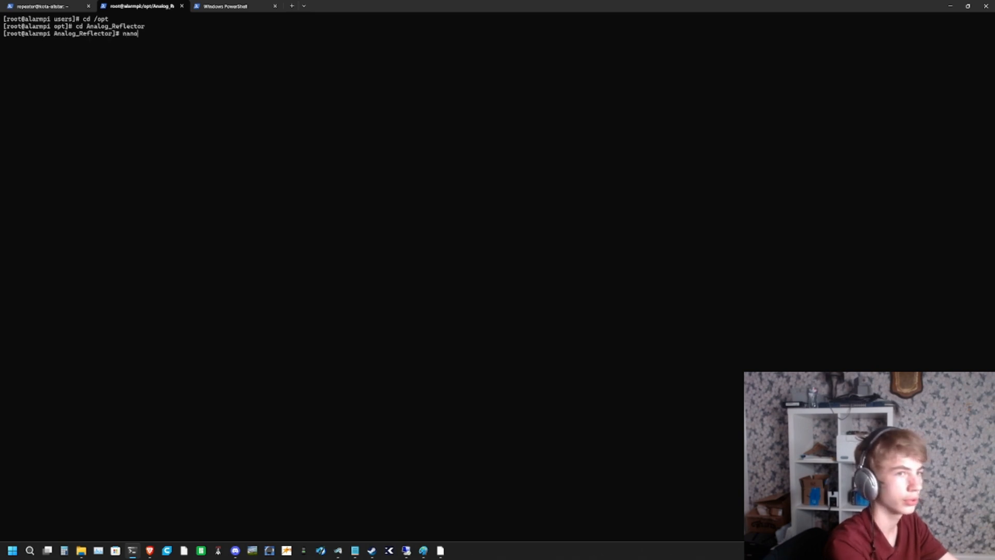
text(Analog_Reflector.json)
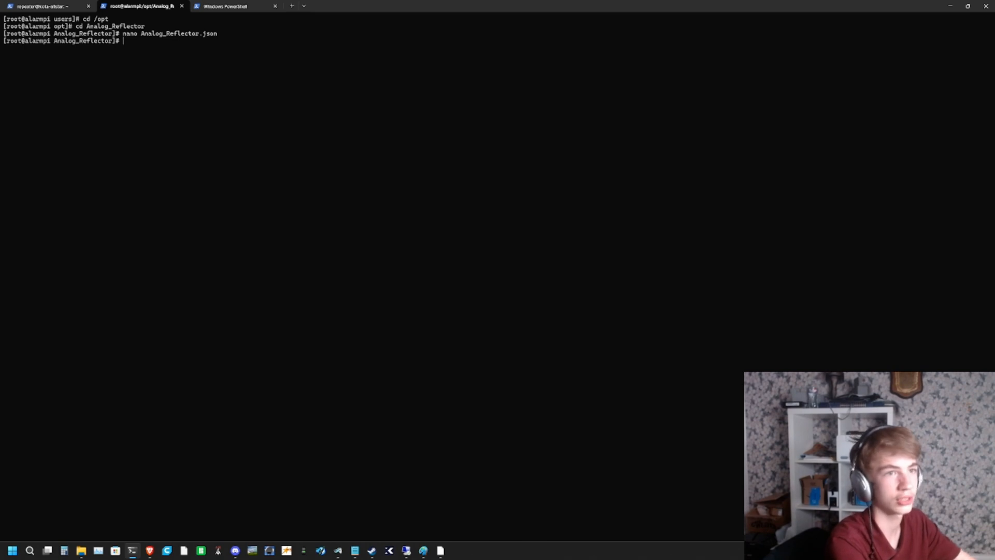
Step: Go into the arRoot/users ssl folder, list it, run ./mkcerts.sh and interrupt it with Ctrl+C
text(cd)
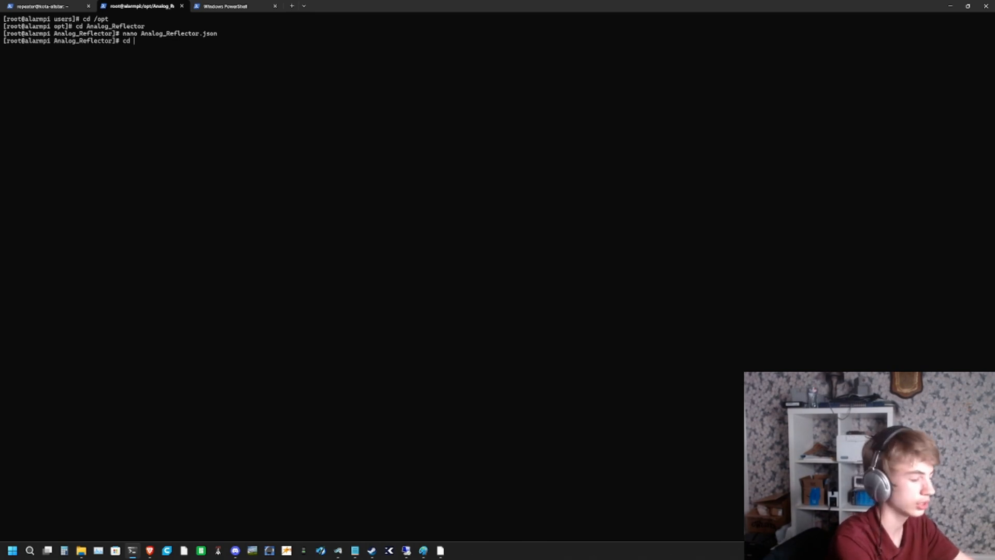
text(/arRoot)
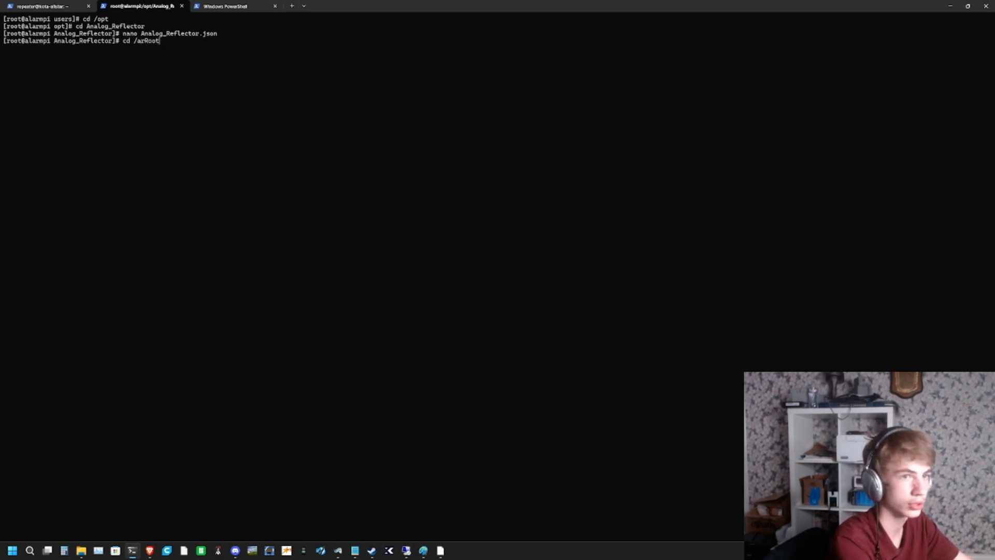
text(/users)
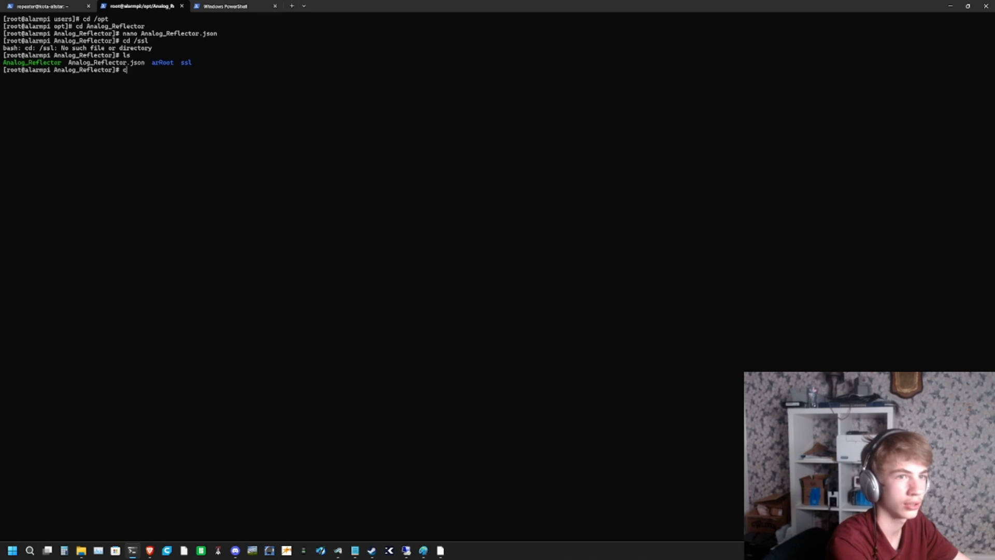
text(d ssl)
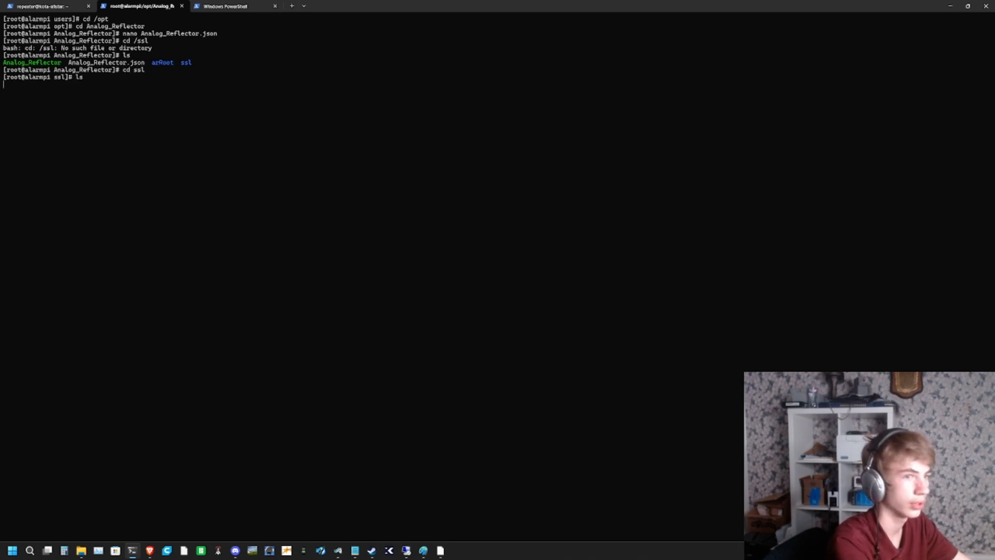
key(Return)
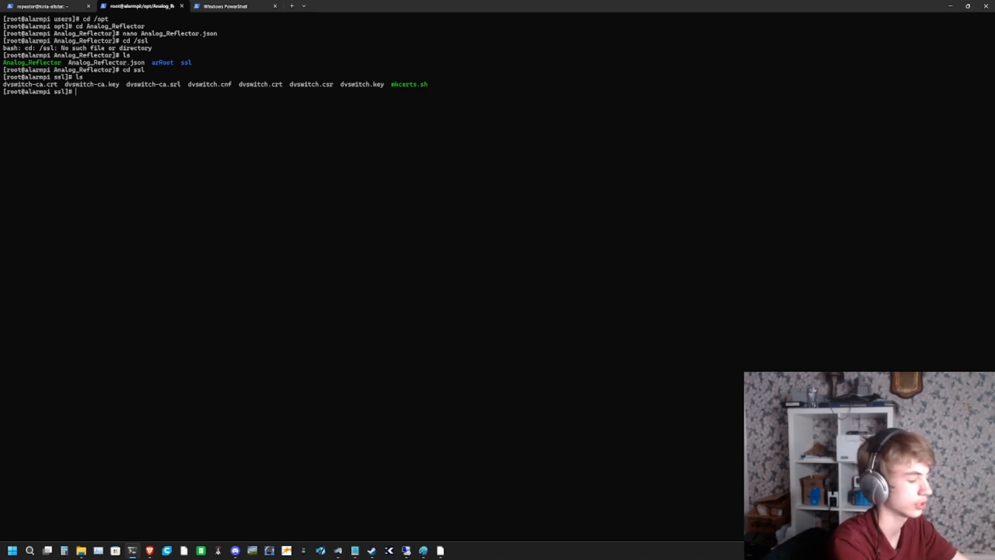
text(./m)
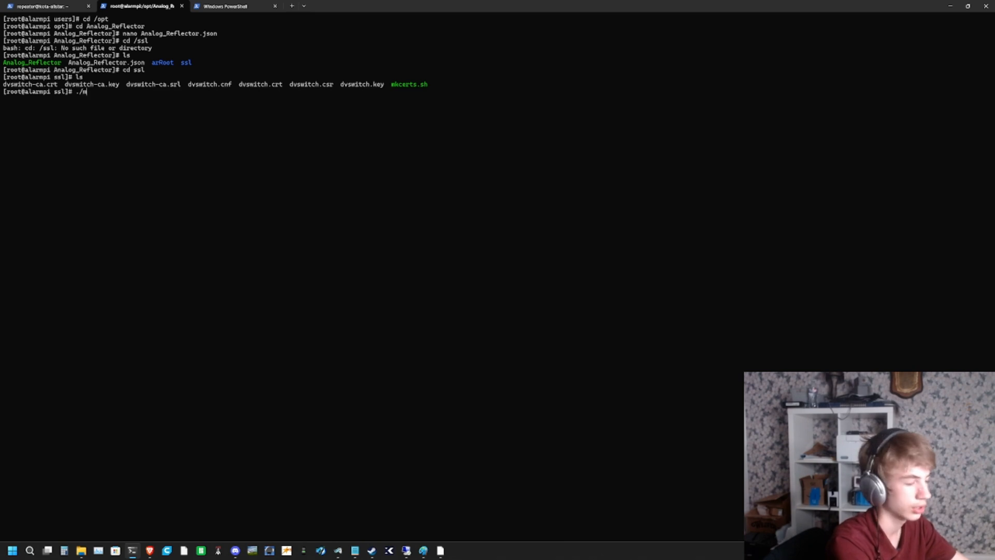
text(kcerts.sh)
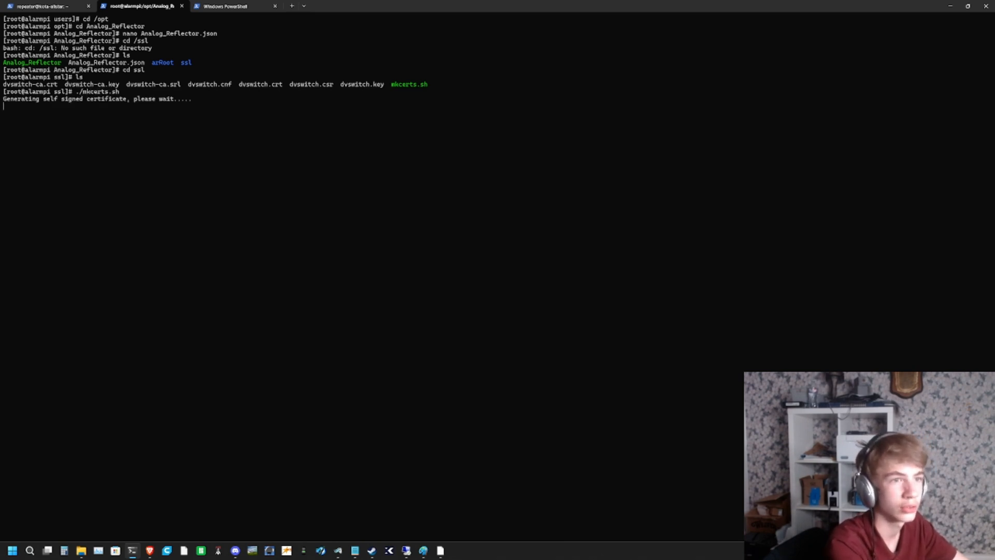
key(ctrl+c)
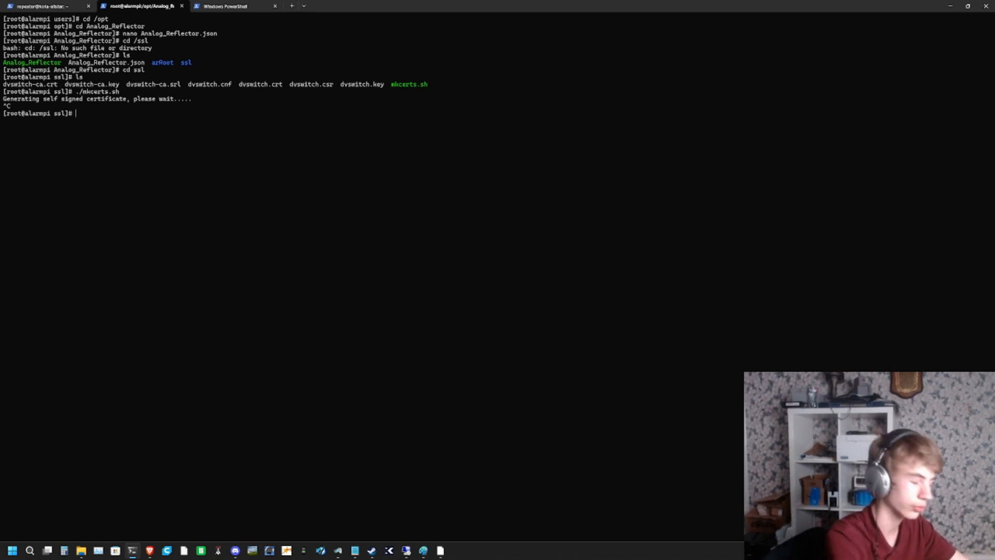
Step: Head back toward the /etc/asterisk configuration directory from the prompt
text(cd)
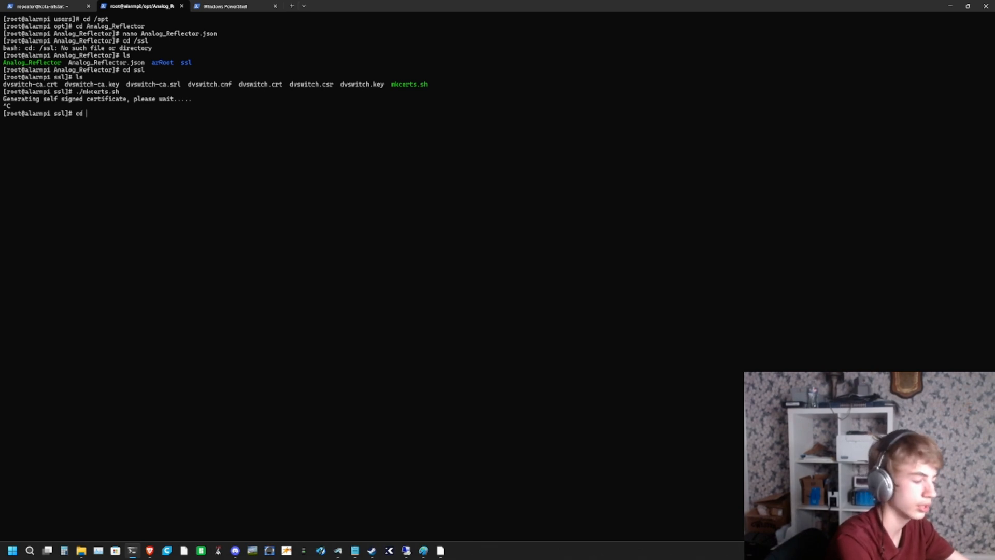
text(manage)
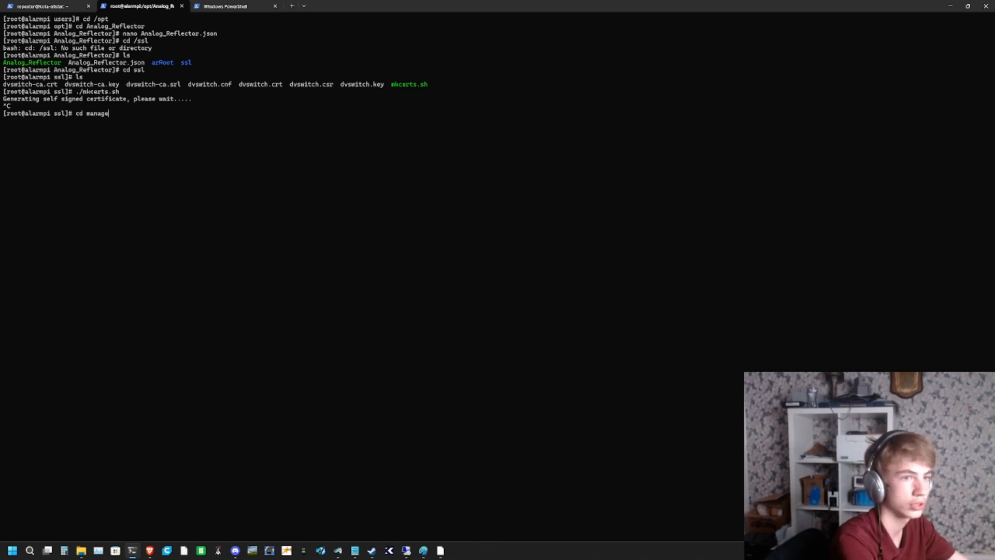
text(r.con)
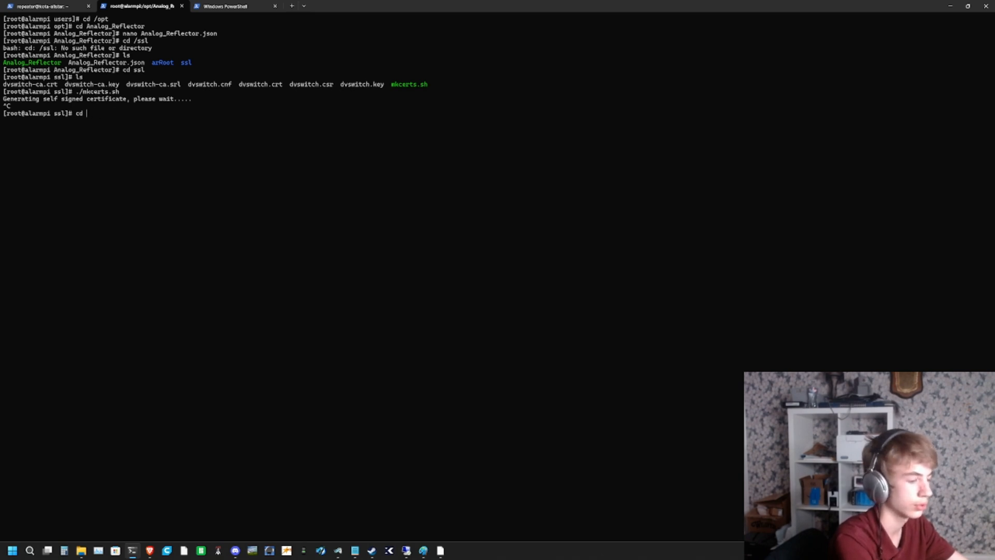
text(/etc/asterisk)
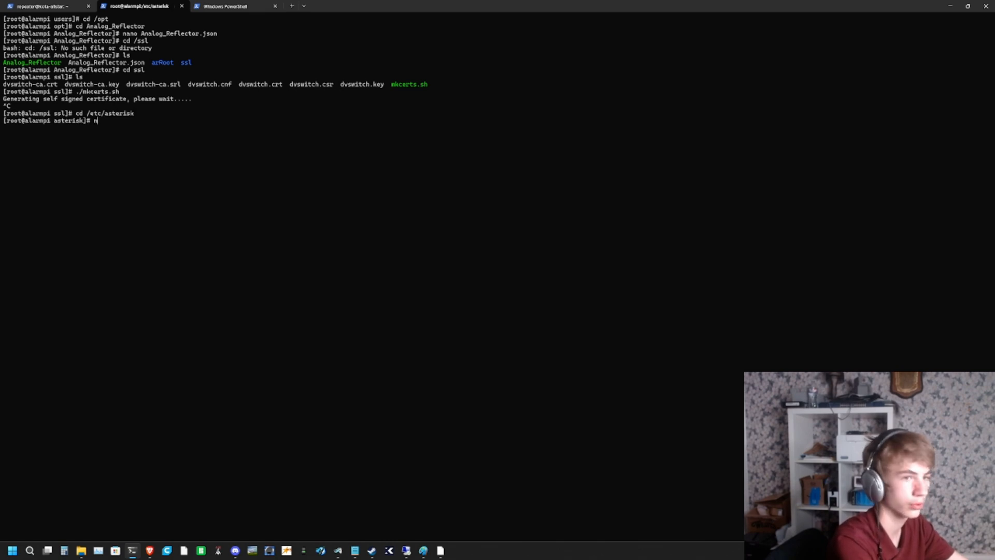
Step: View manager.conf in nano from /etc/asterisk, then start the nano rpt.conf command
text(ano mana)
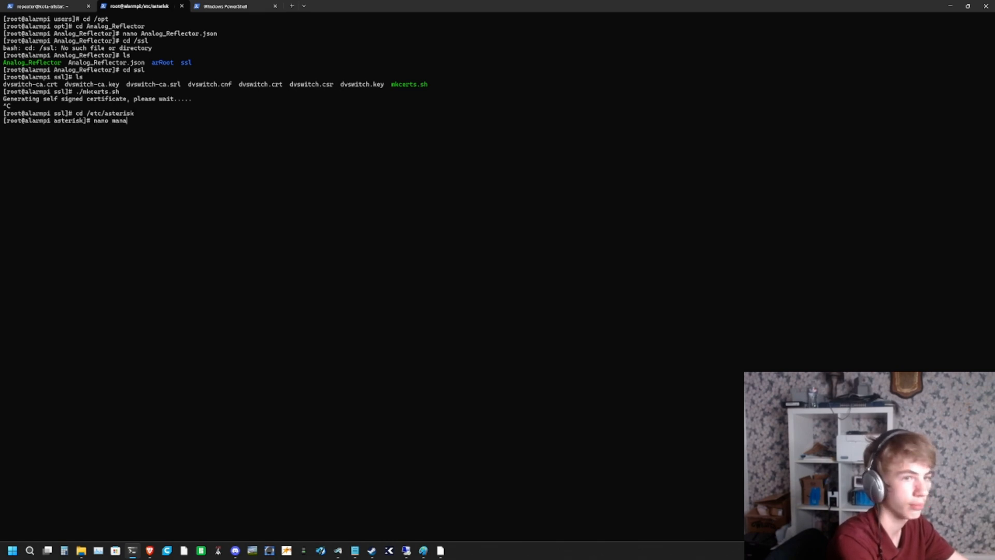
text(ger.x)
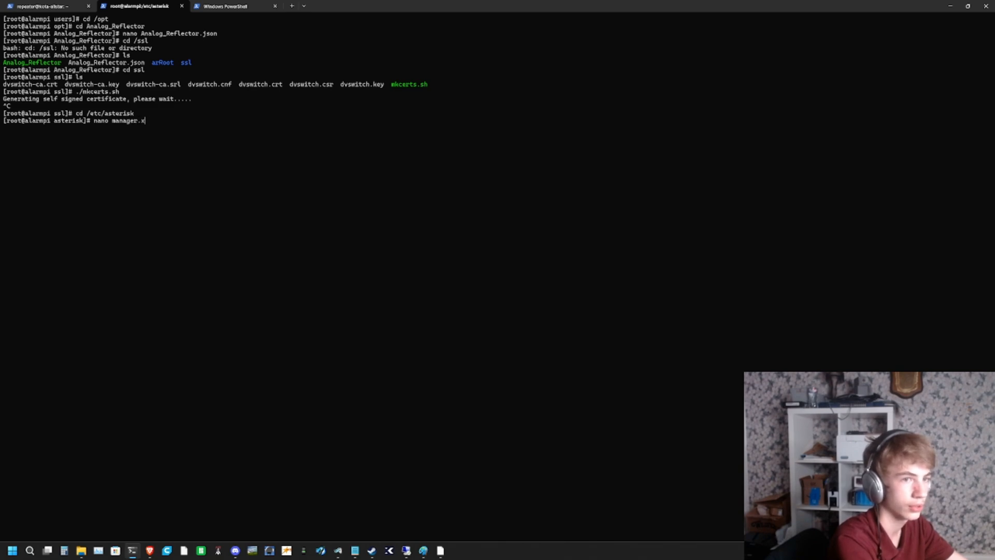
key(Enter)
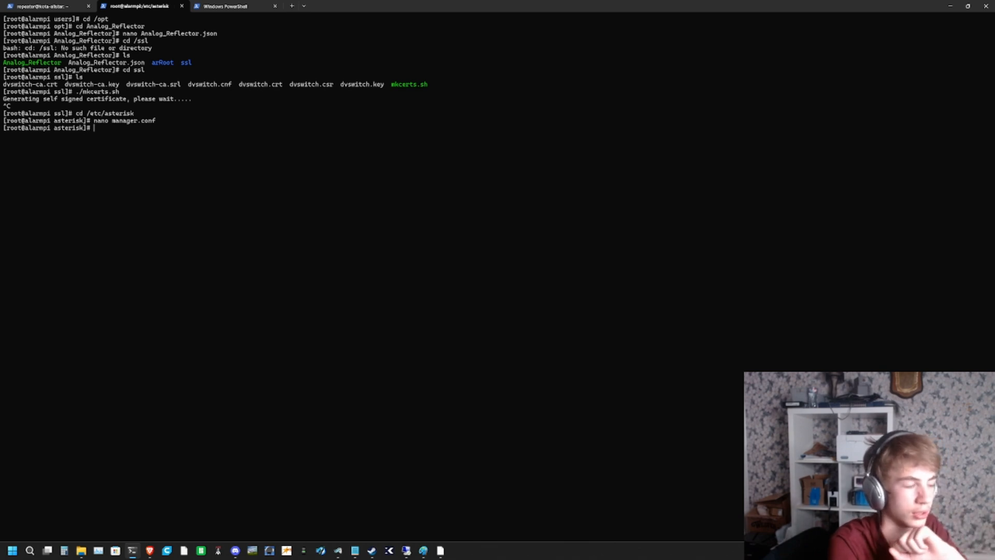
mouse_move(614, 208)
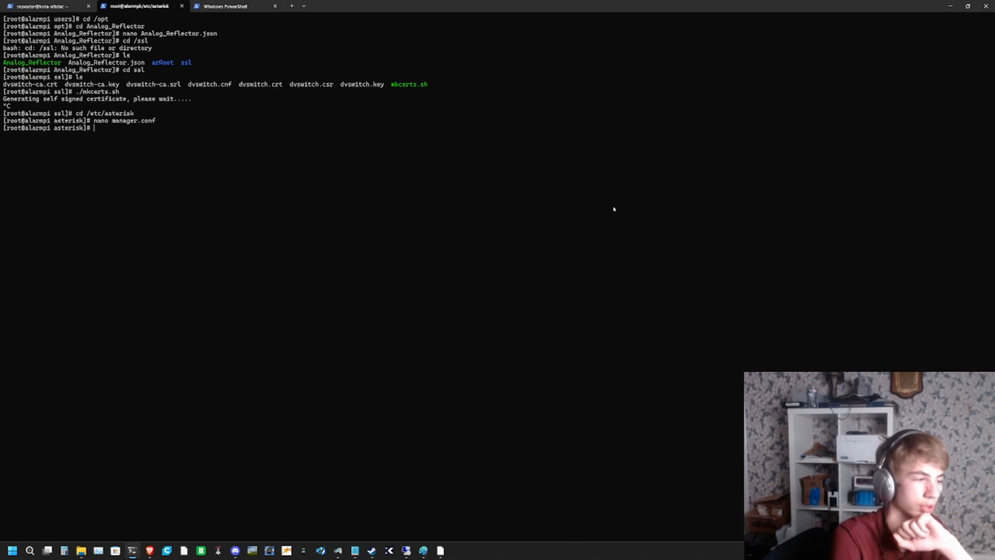
text(nano)
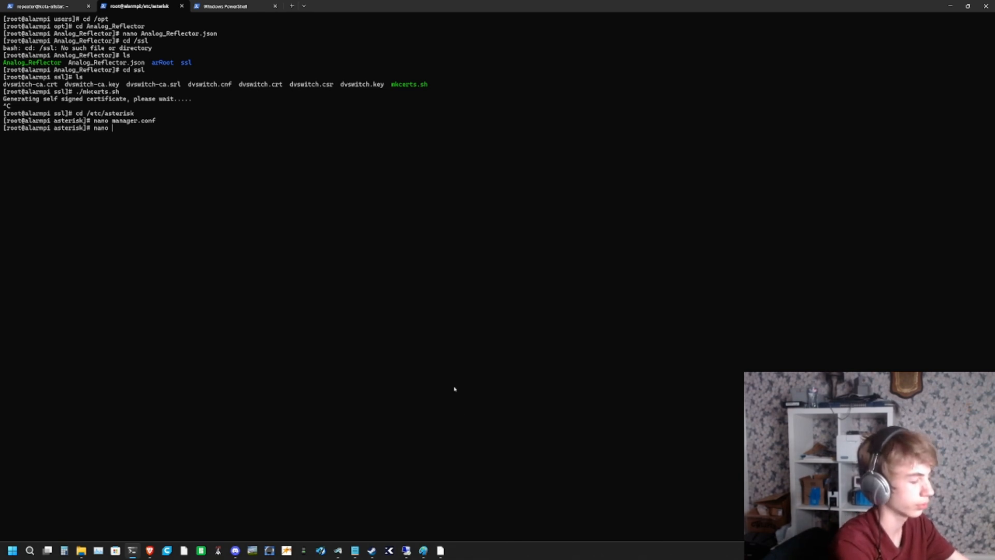
text(rpt.)
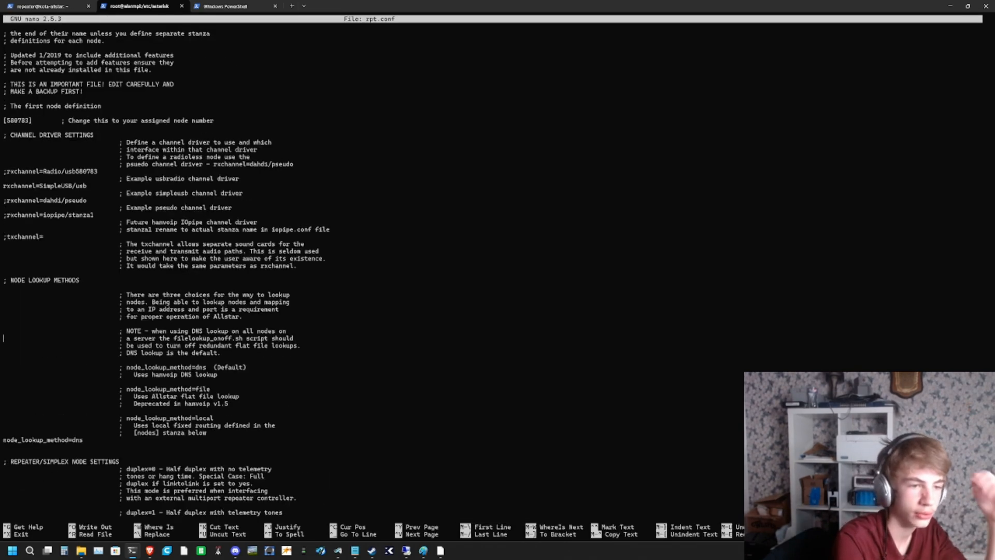
Step: Page down through rpt.conf to the [1999] stanza with the rxchannel=USRP lines
scroll(down, 3)
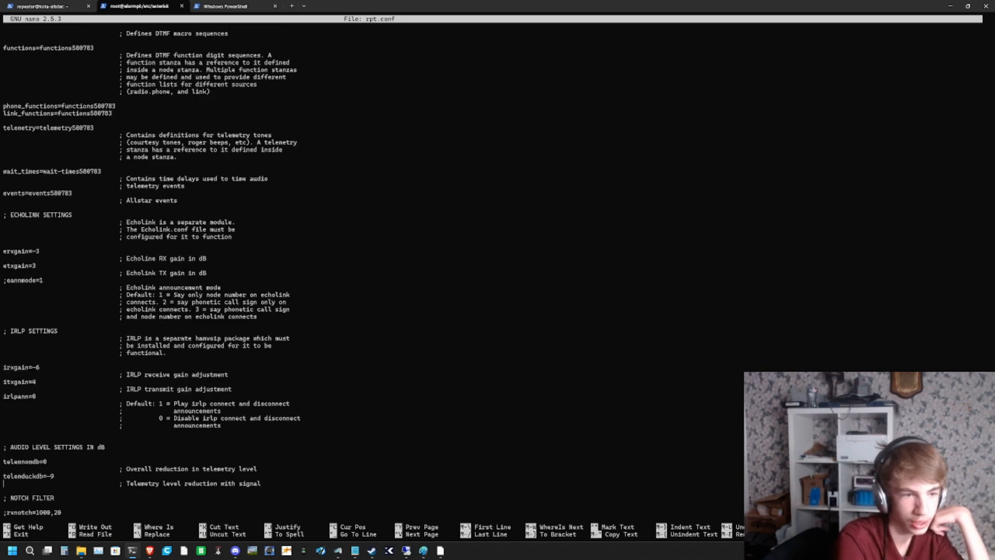
scroll(down, 3)
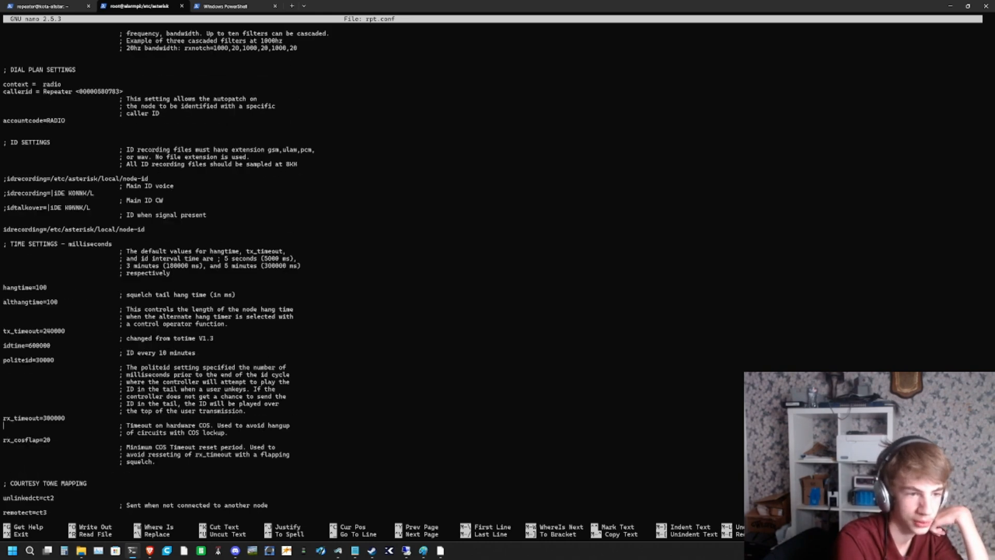
scroll(down, 3)
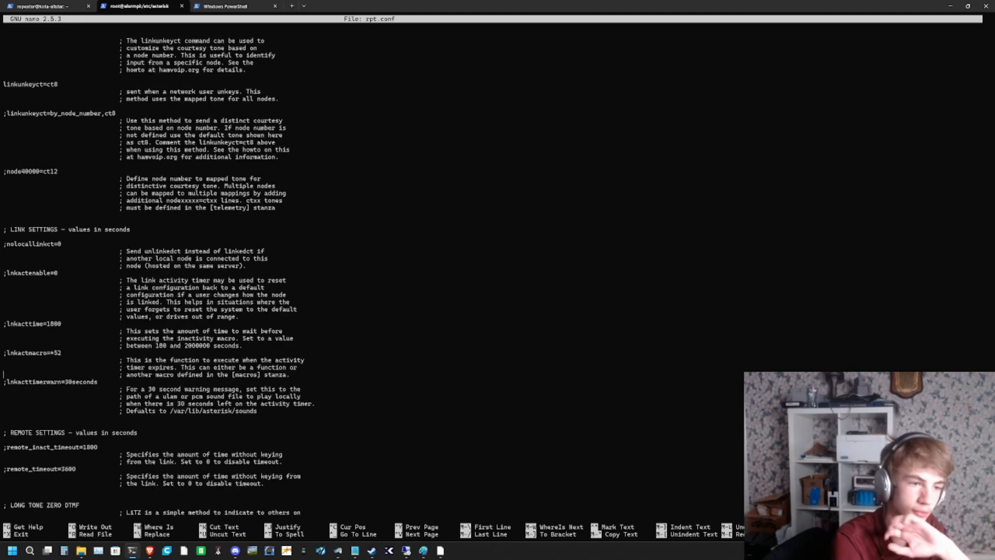
scroll(down, 3)
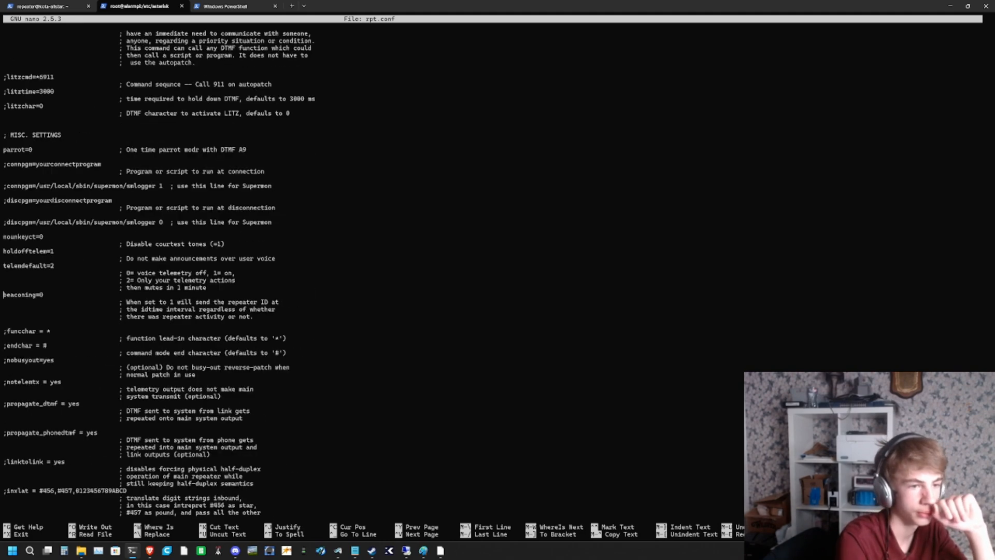
scroll(down, 3)
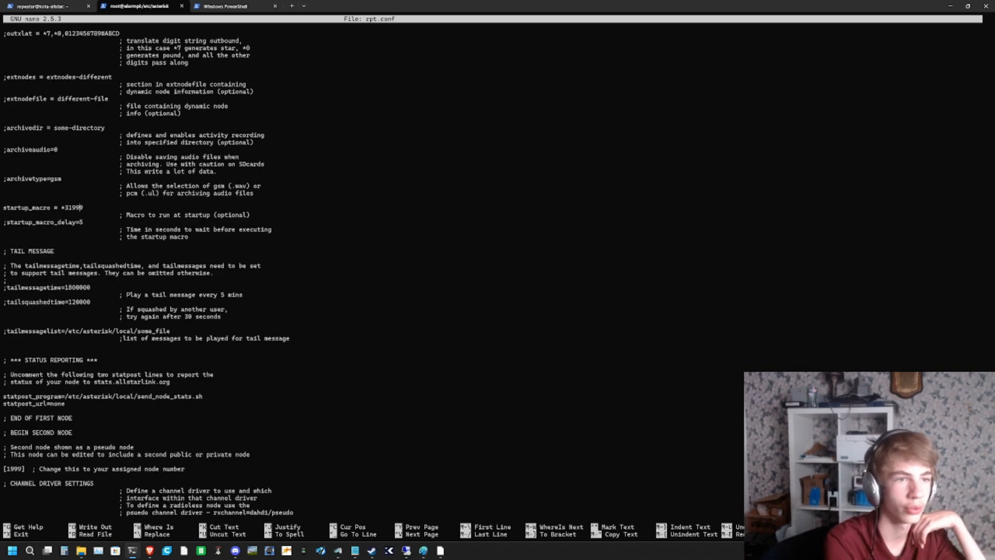
text(999)
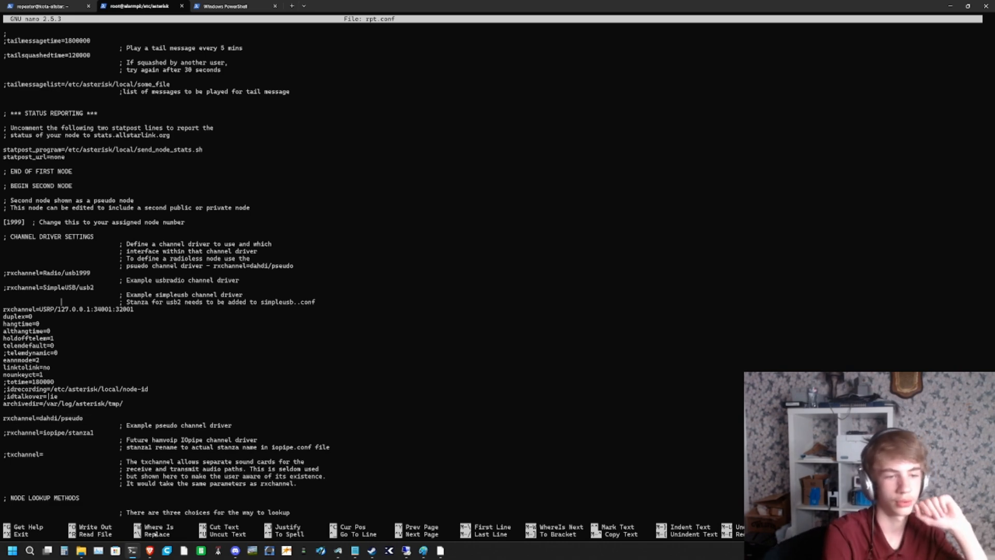
click(45, 7)
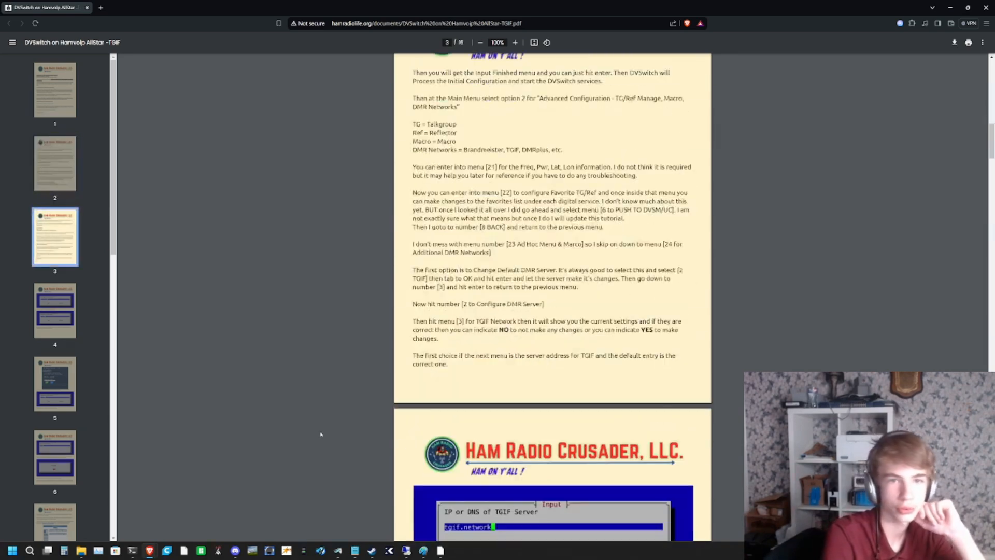
Step: Scroll the DVSwitch PDF guide to page 11 showing where the rpt.conf lines are pasted
scroll(down, 3)
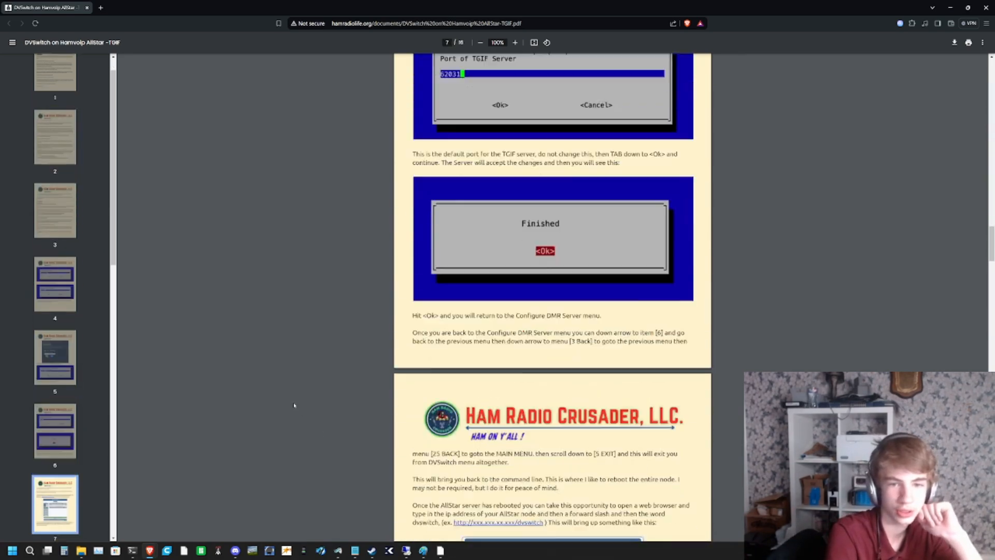
scroll(down, 3)
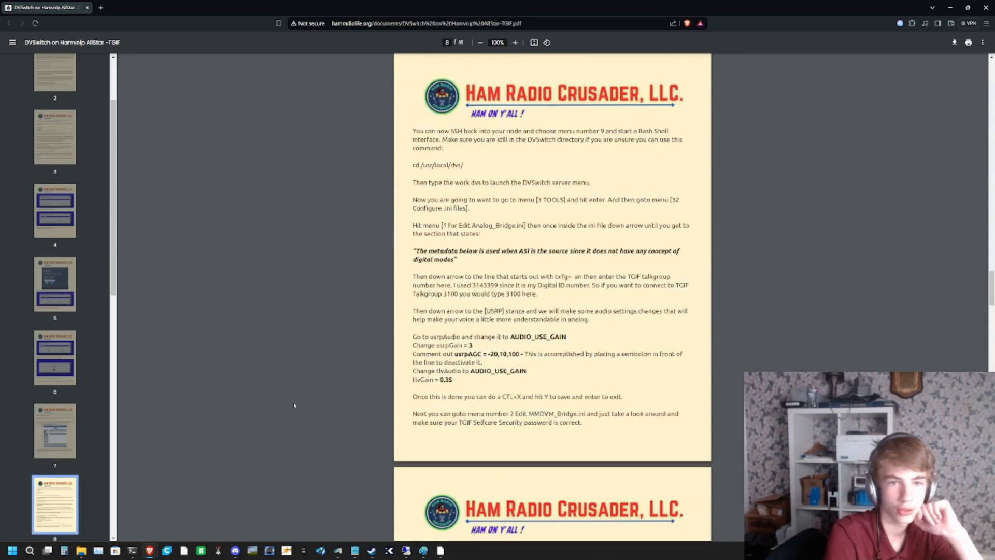
scroll(down, 3)
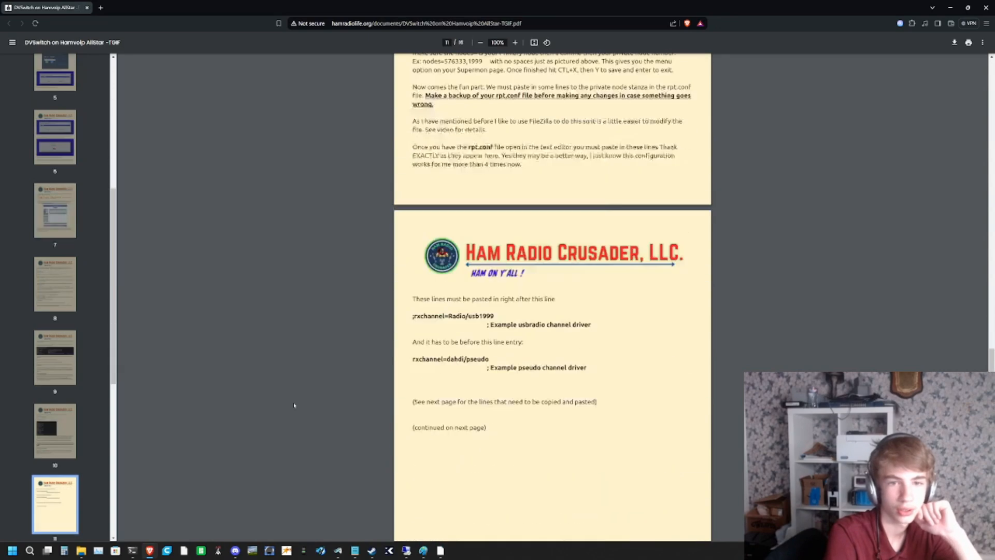
scroll(down, 3)
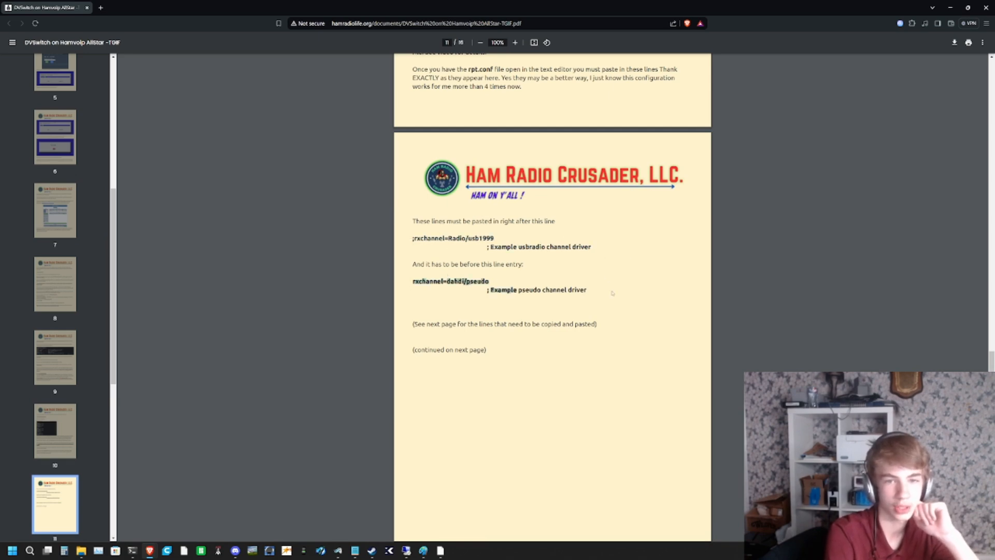
scroll(down, 3)
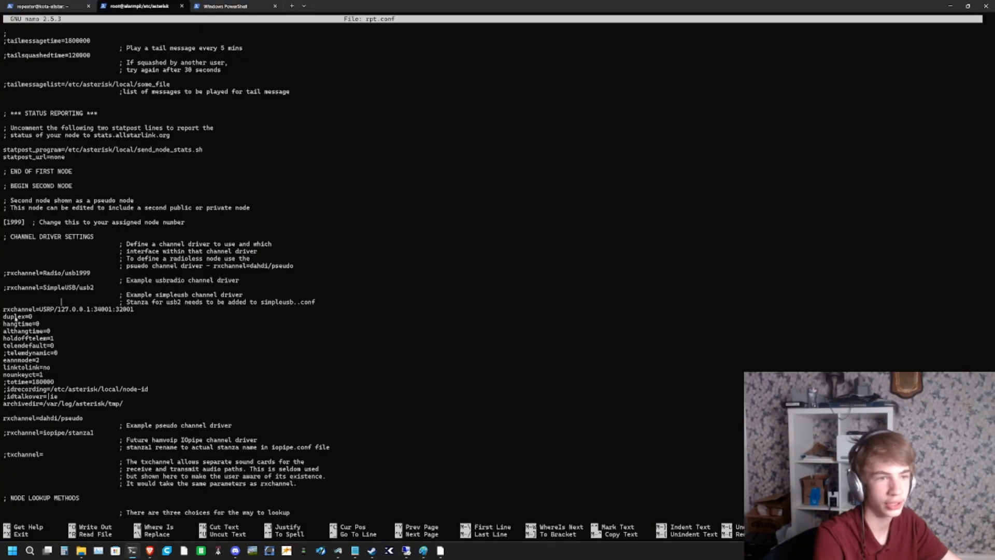
mouse_move(371, 381)
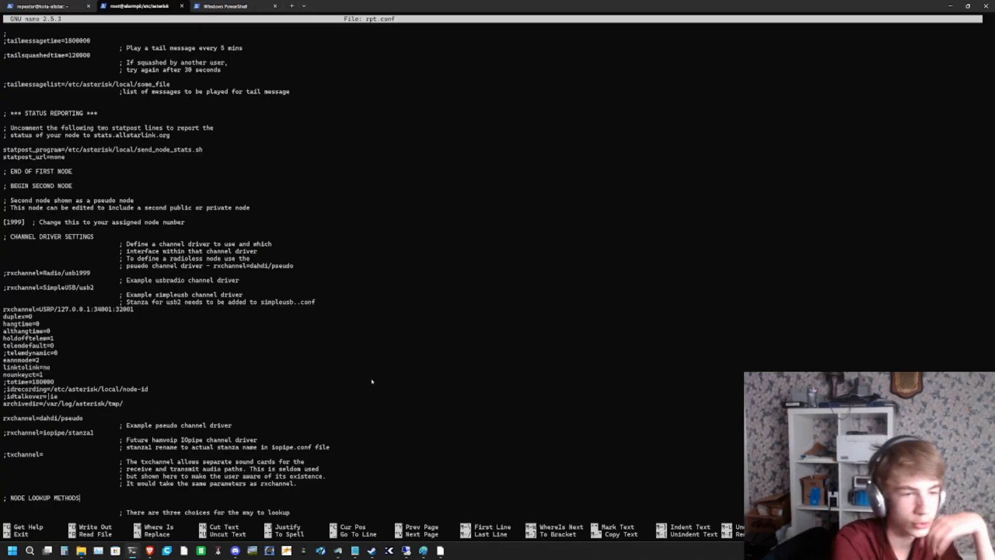
Step: Scroll back through rpt.conf in nano before exiting to the /etc/asterisk prompt
scroll(down, 3)
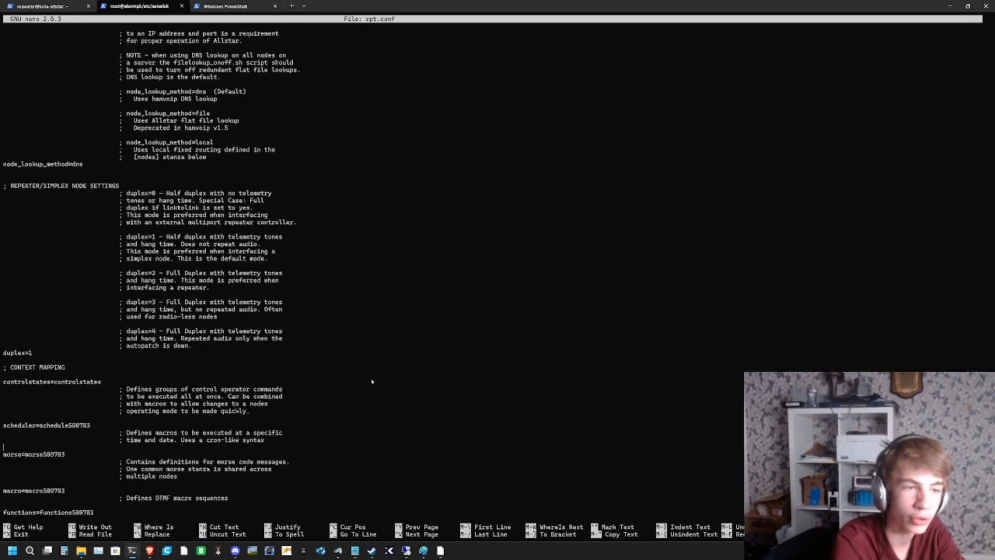
scroll(down, 3)
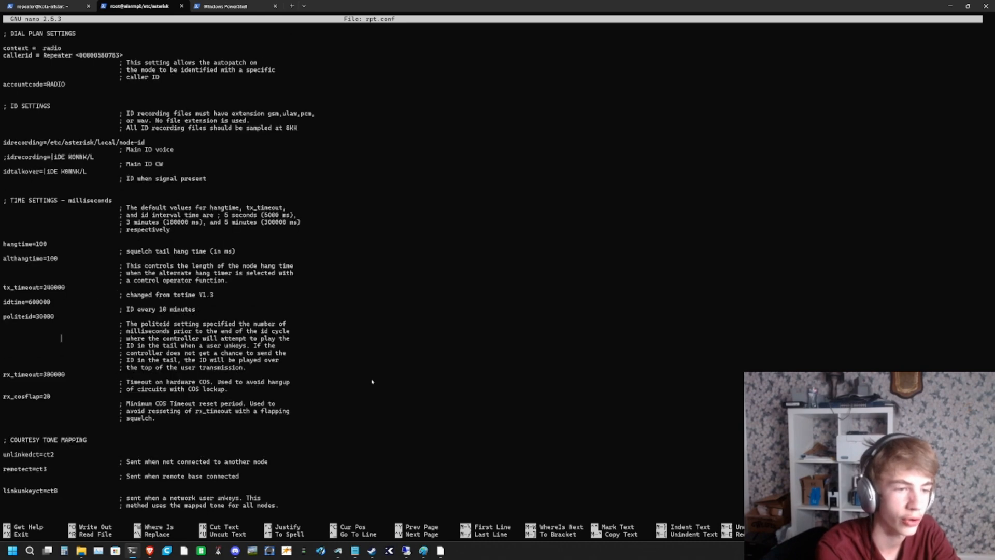
scroll(down, 3)
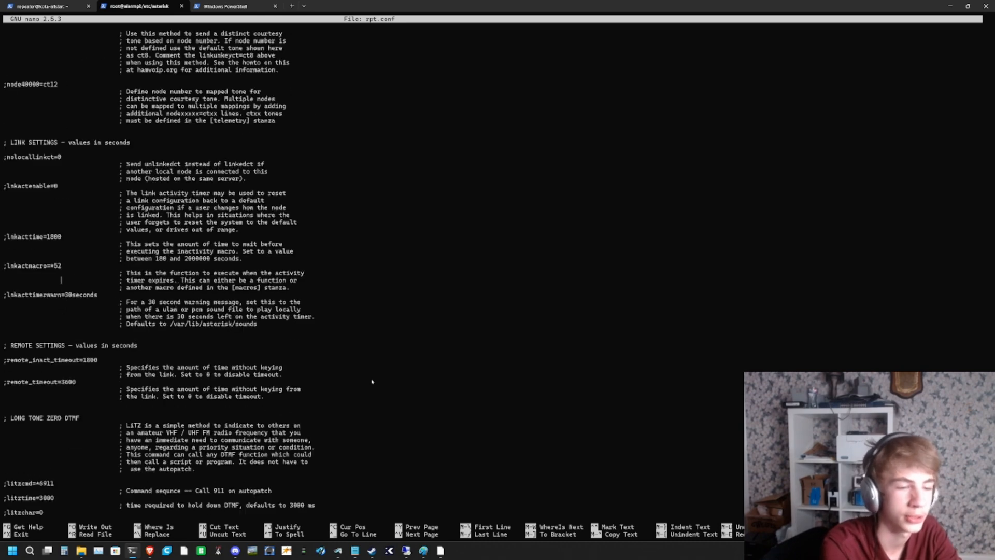
scroll(down, 3)
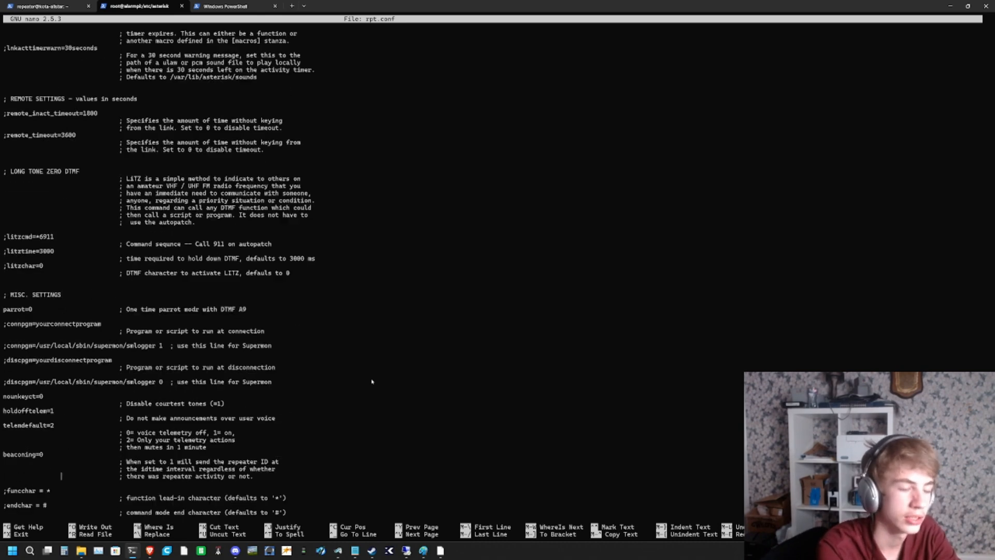
scroll(down, 3)
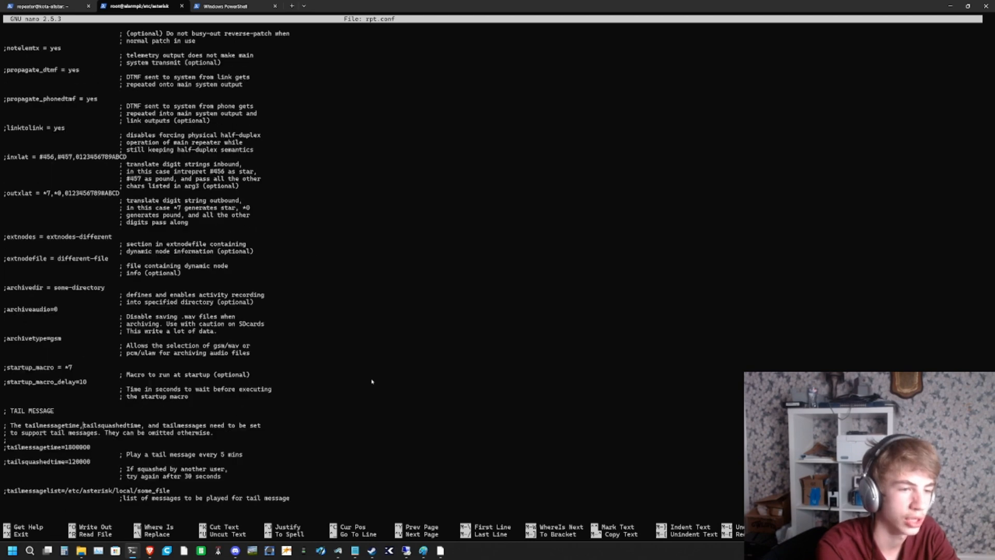
scroll(down, 3)
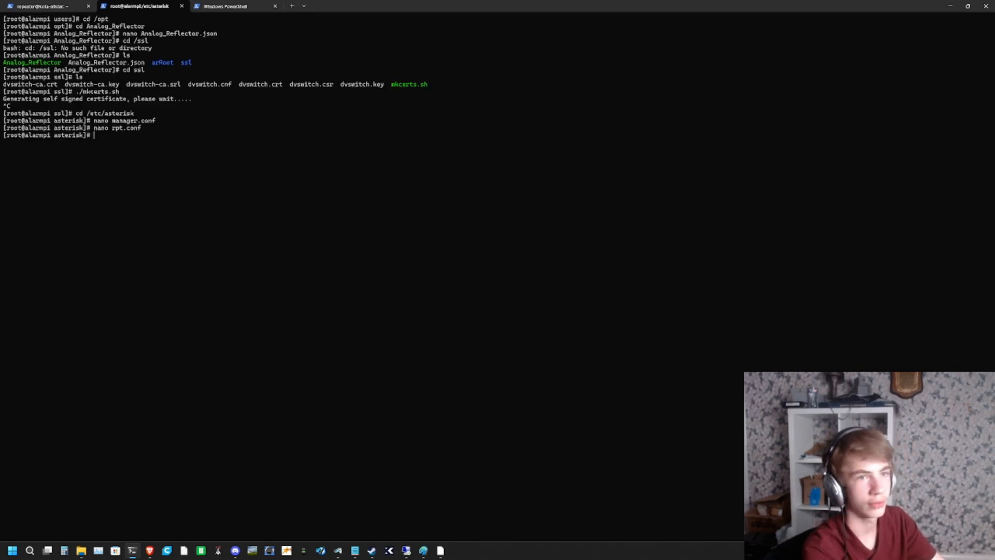
Step: Abandon the partly typed astres.sh command and change to /opt/Analog_Reflector to list its contents
text(aste)
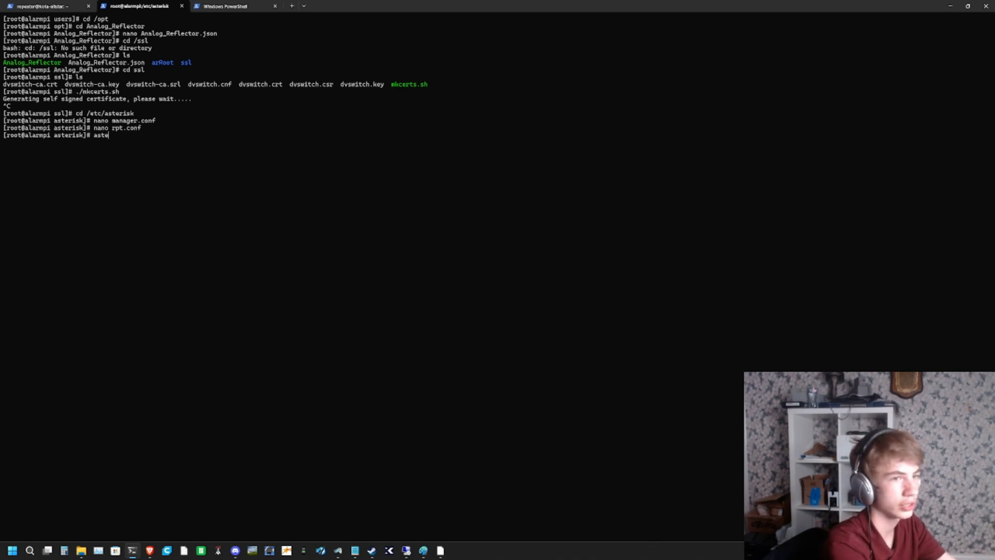
text(res)
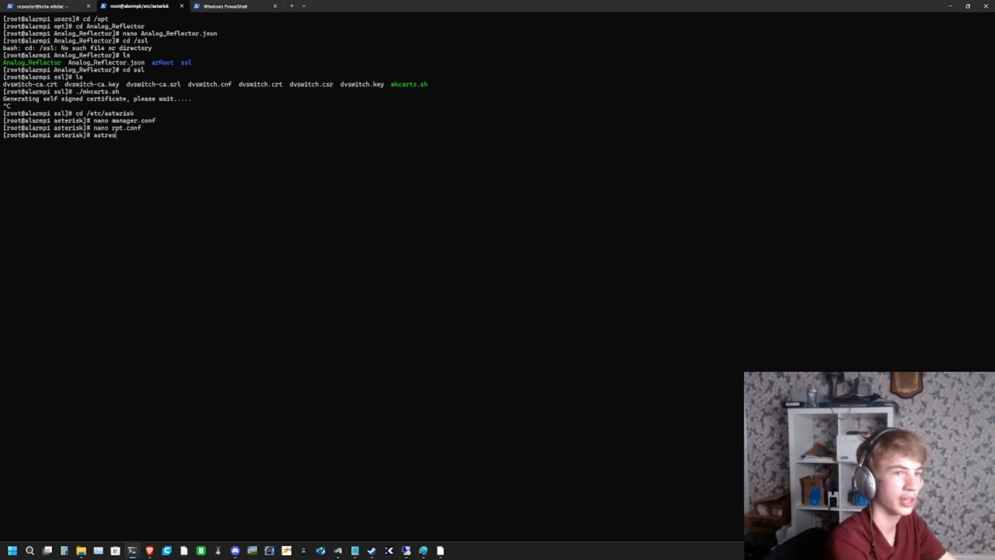
text(.sh)
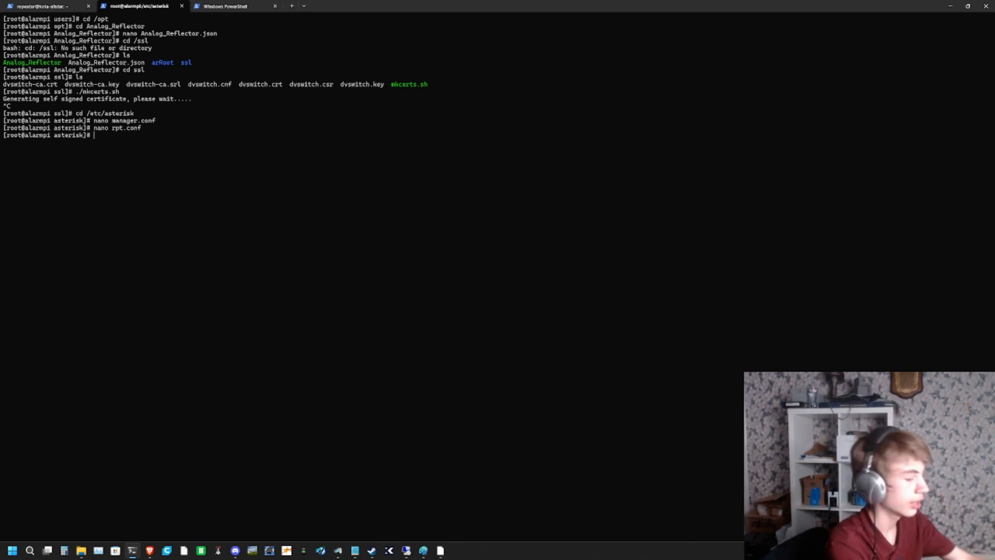
text(cd /opt/Analog_Reflector)
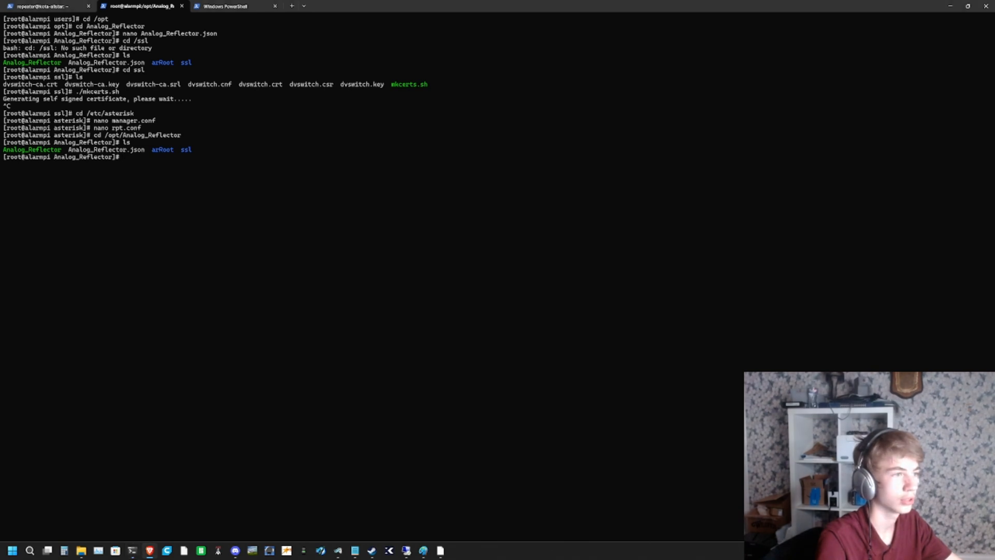
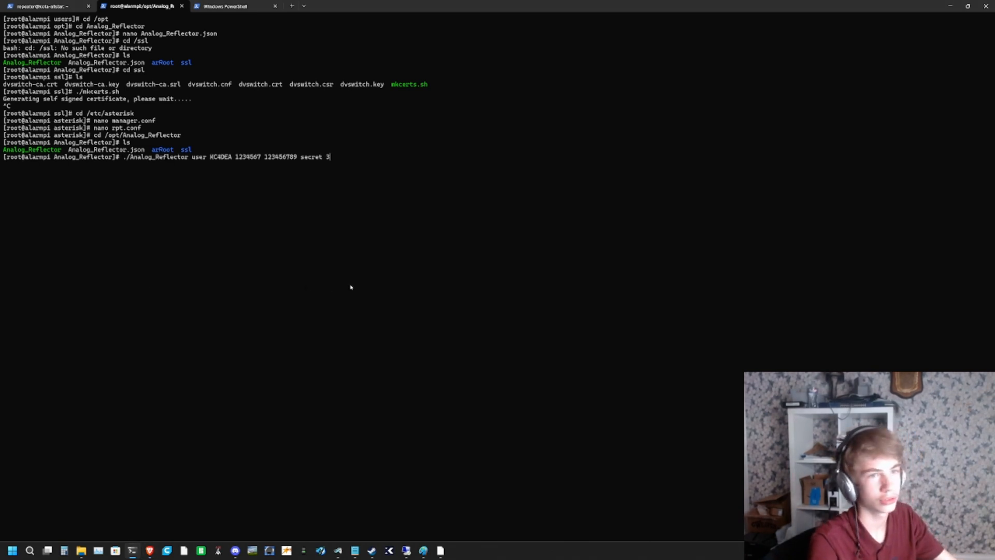
mouse_move(431, 244)
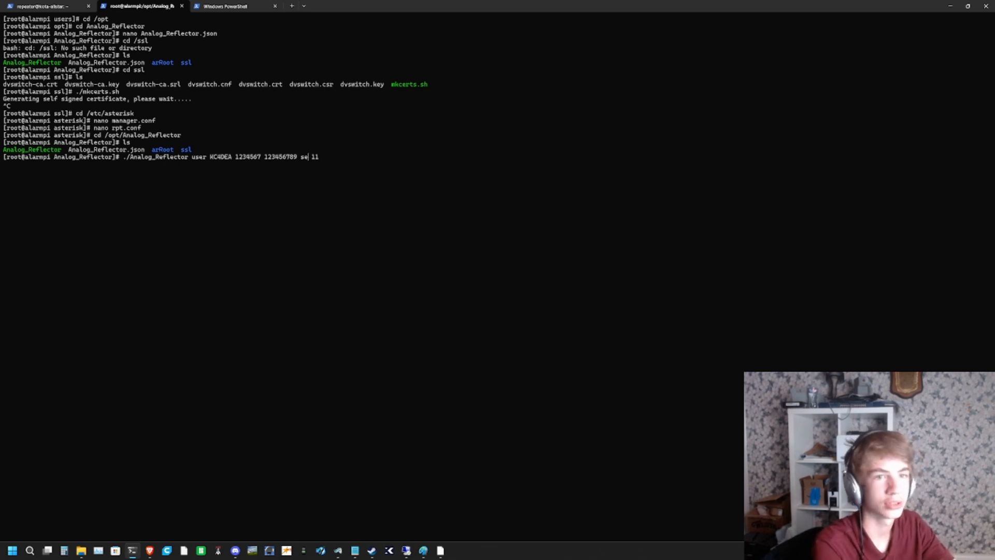
text(YOURPAS)
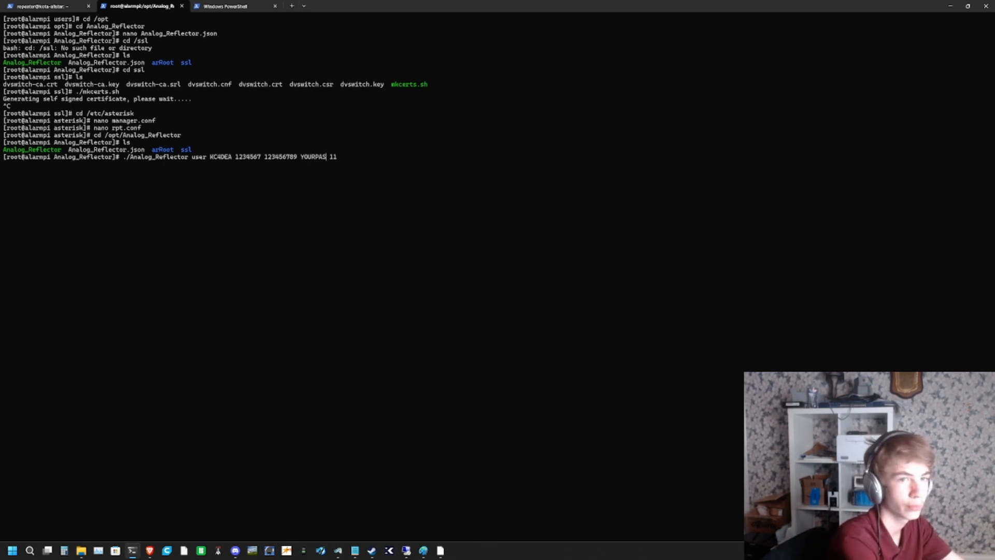
text(SWORDHOESHERE)
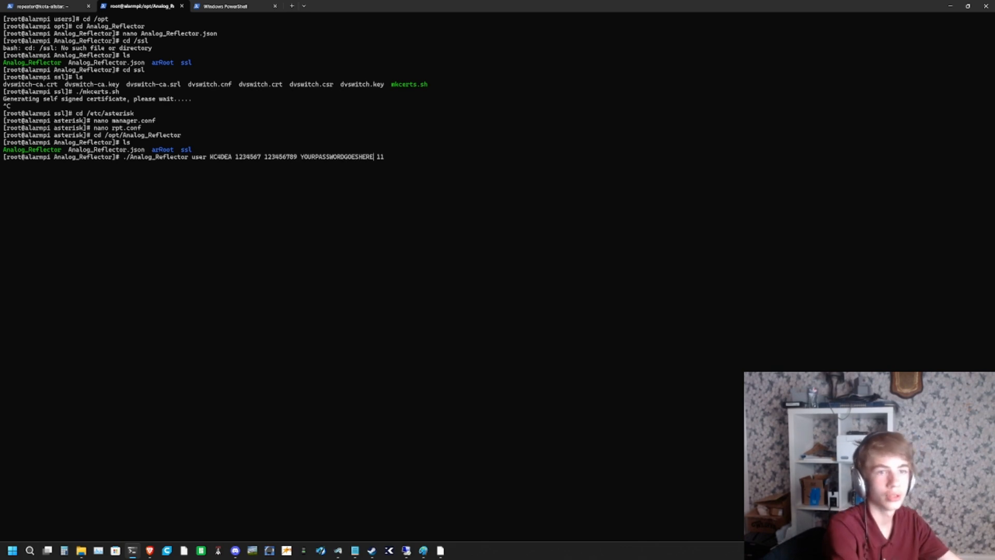
mouse_move(60, 162)
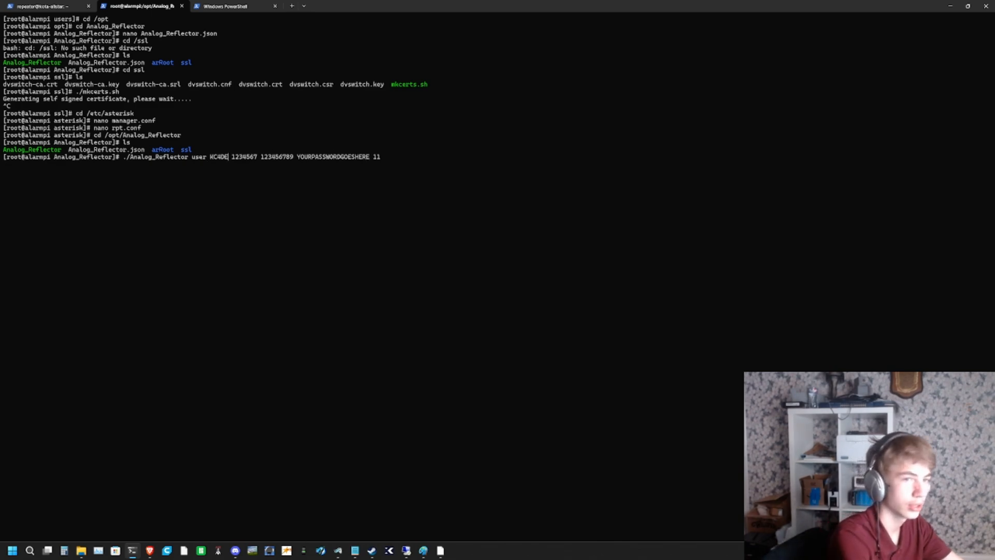
text(url)
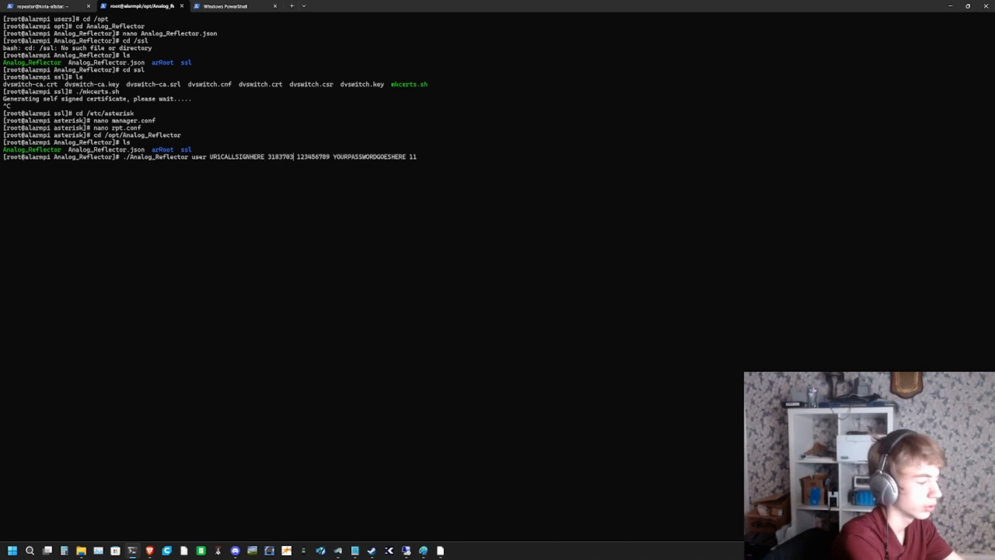
text(DMRID)
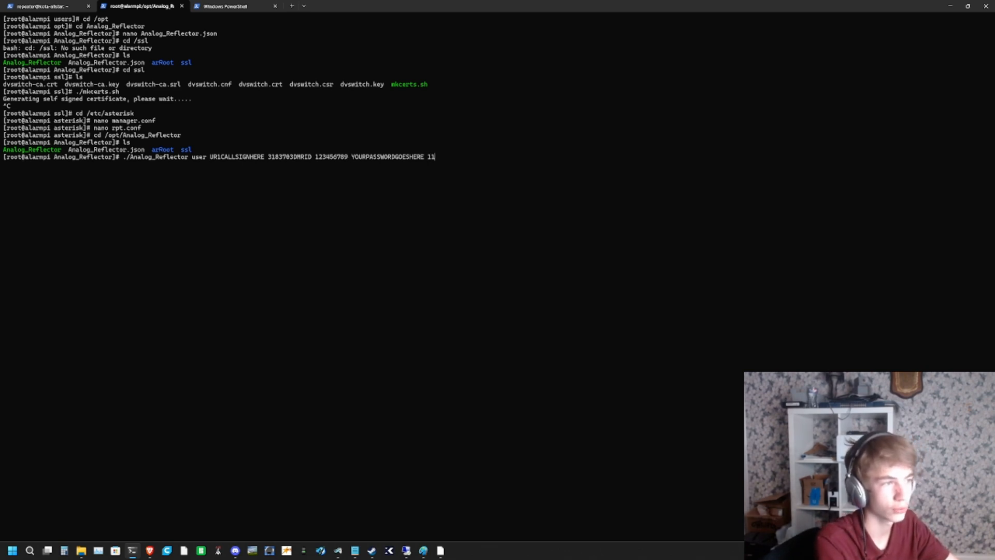
key(Backspace)
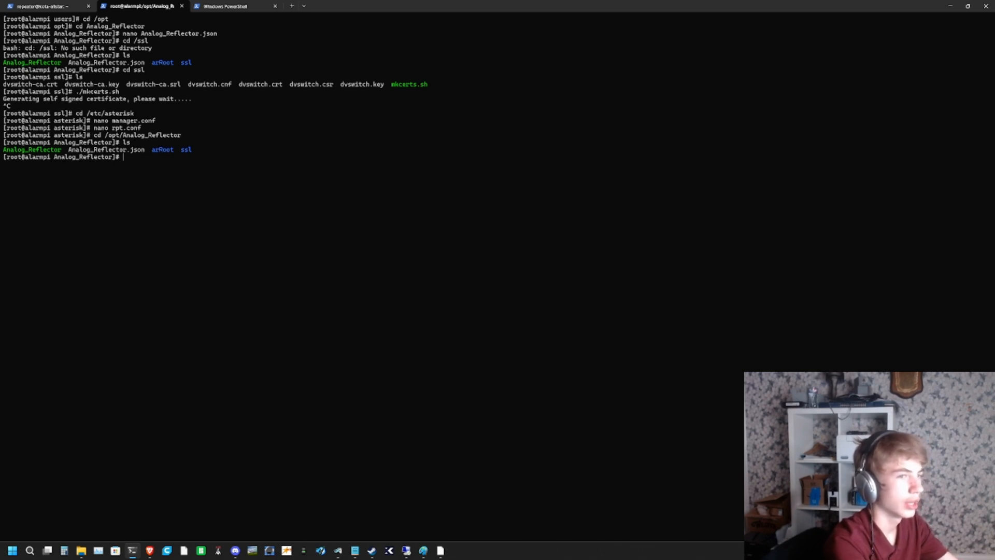
text(cd)
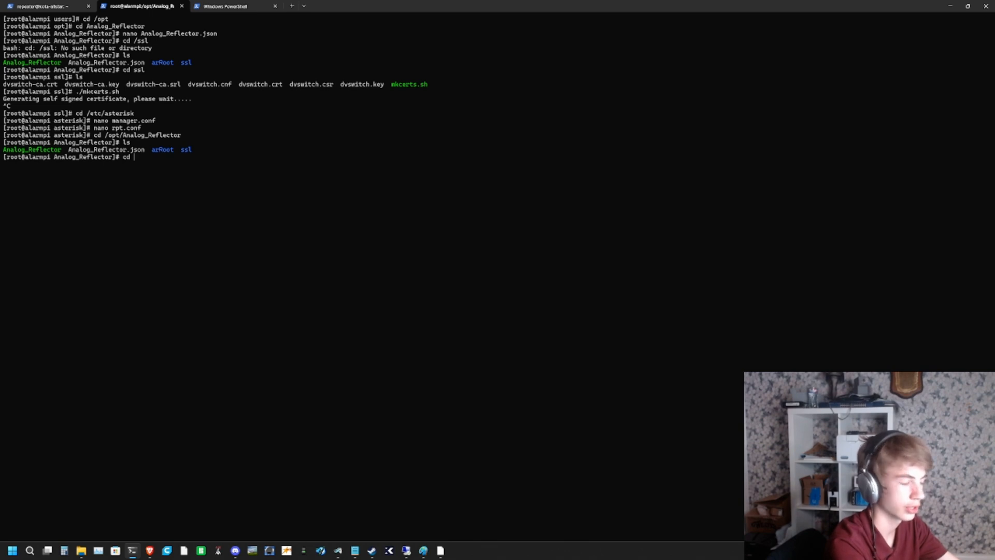
Step: List the user files in arRoot/users, return up to Analog_Reflector and review Analog_Reflector.json in nano
text(arRoot/users)
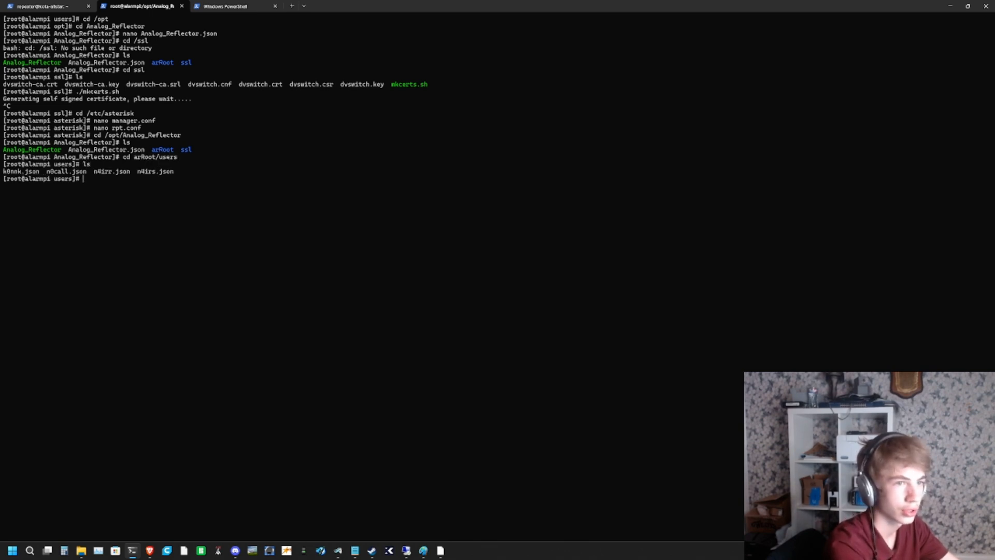
text(nano k-)
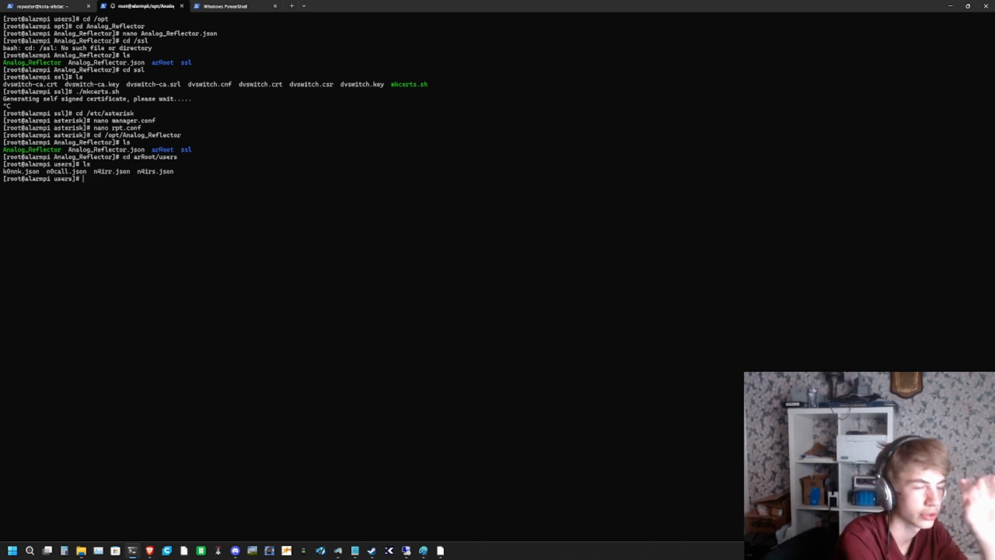
text(cd ../)
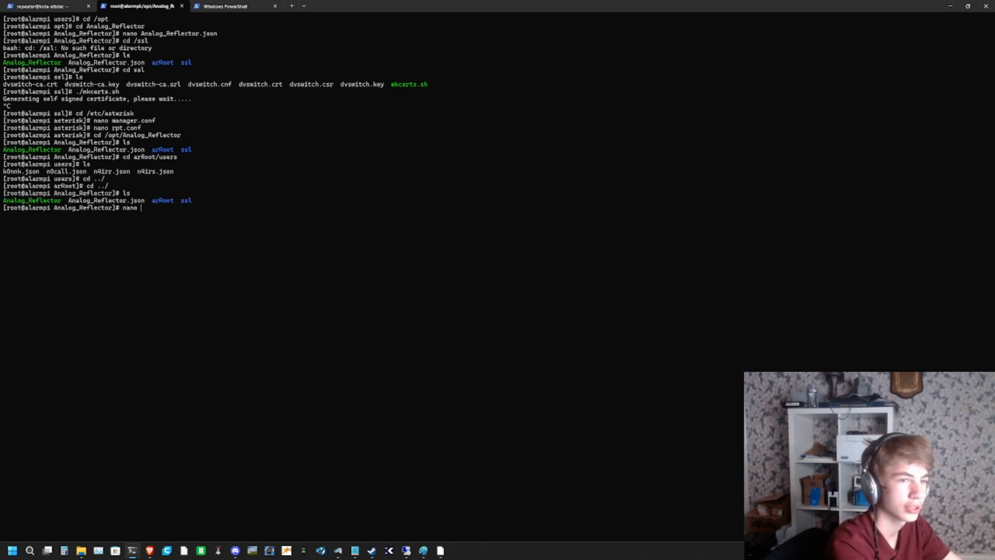
text(Analog_Refle)
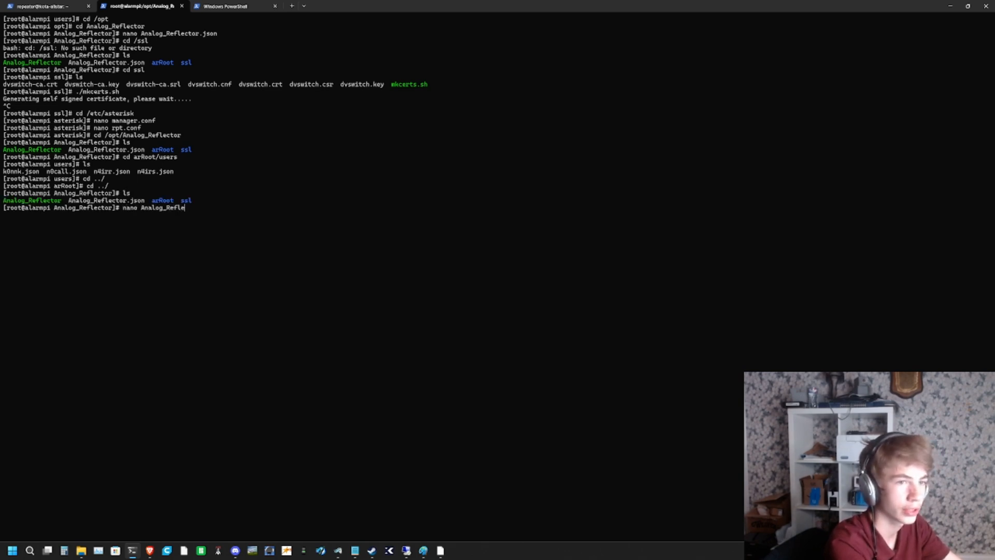
text(ector.k)
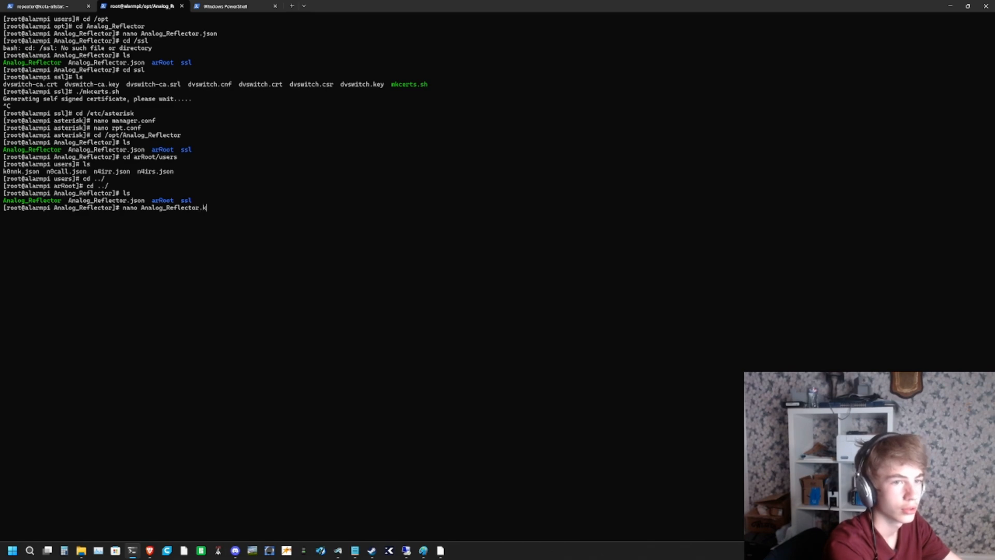
key(Return)
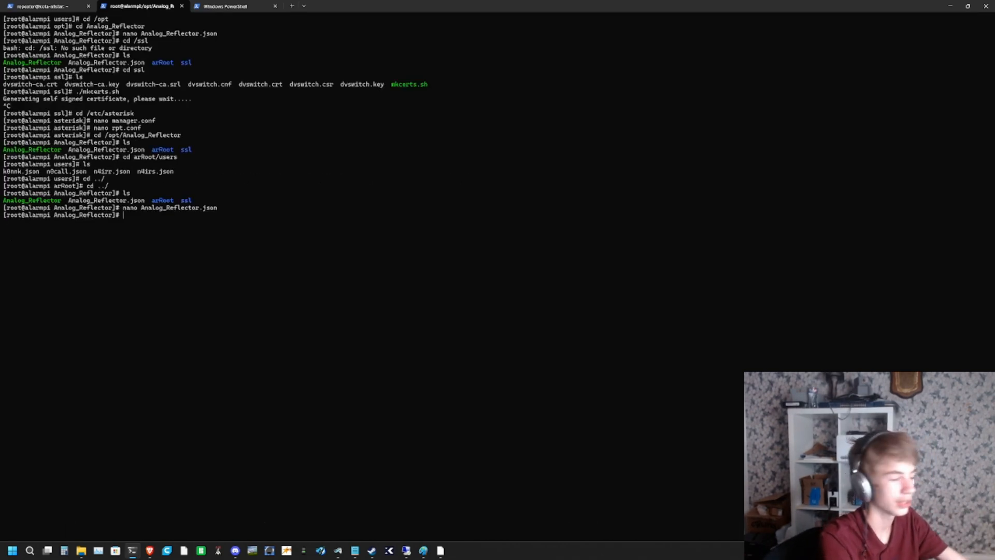
Step: Run systemctl enable analog_reflector, then systemctl start analog_reflector to launch the service
text(systemctl)
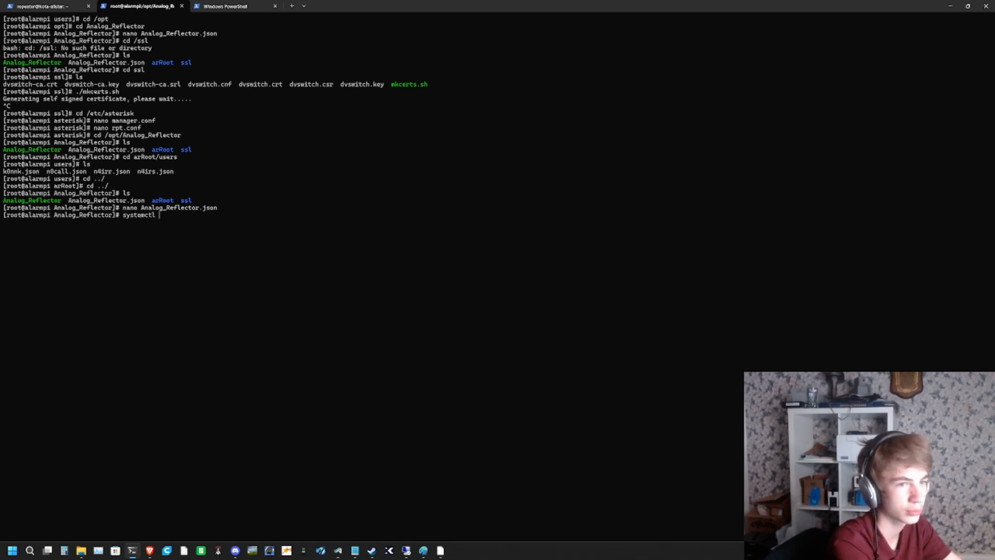
text(enable)
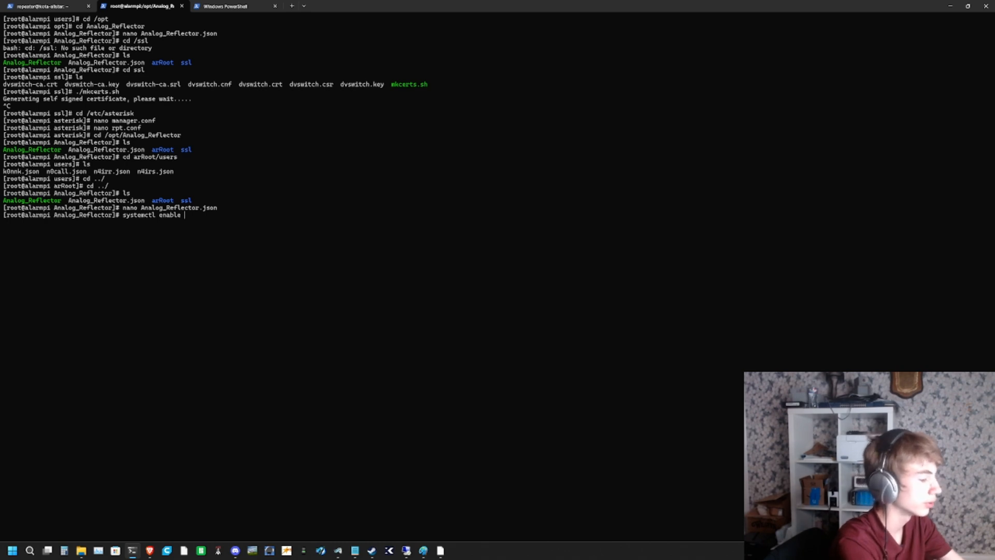
text(analog_reflector)
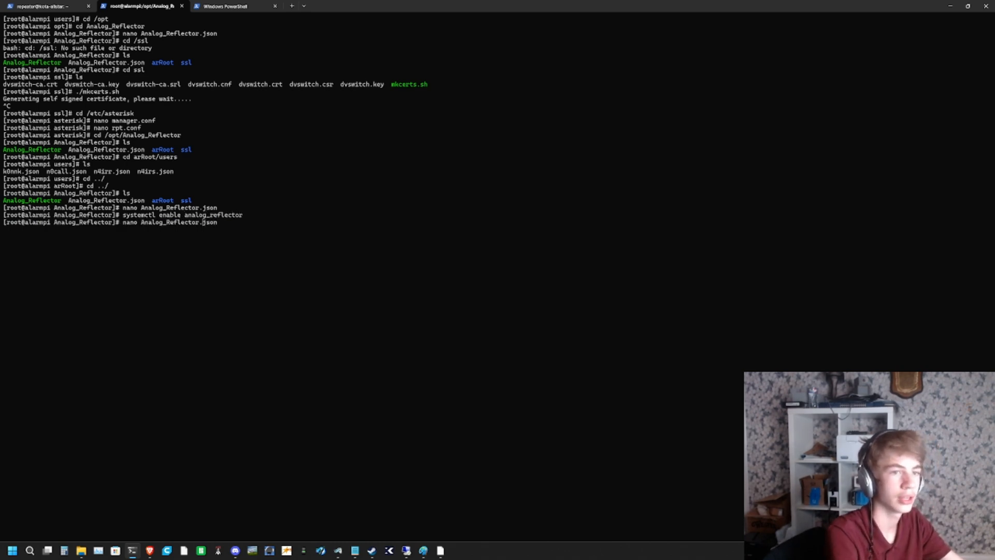
text(systemctl enable analog_reflector)
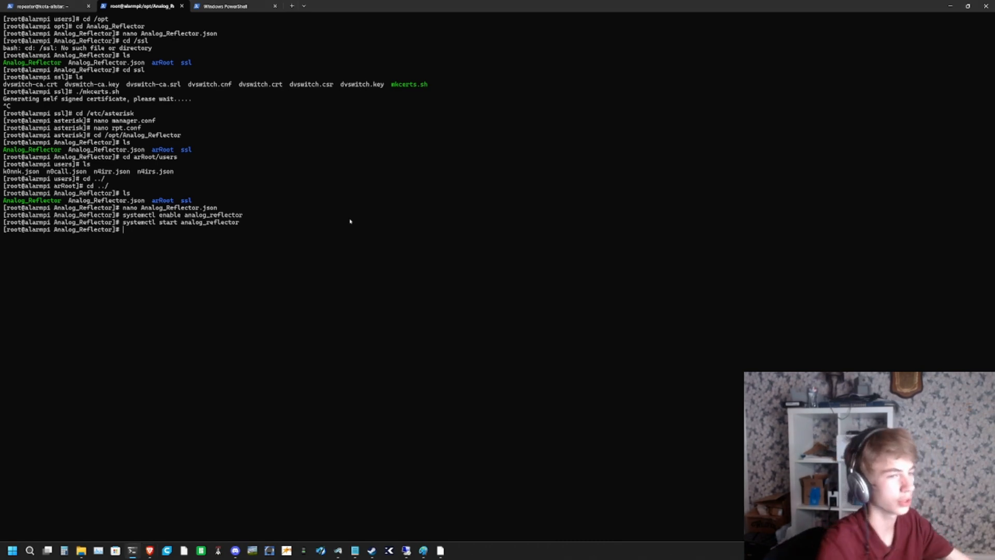
Step: Change into /etc, then arRoot, then the modes folder and list the per-mode node-list files
text(cd /etc)
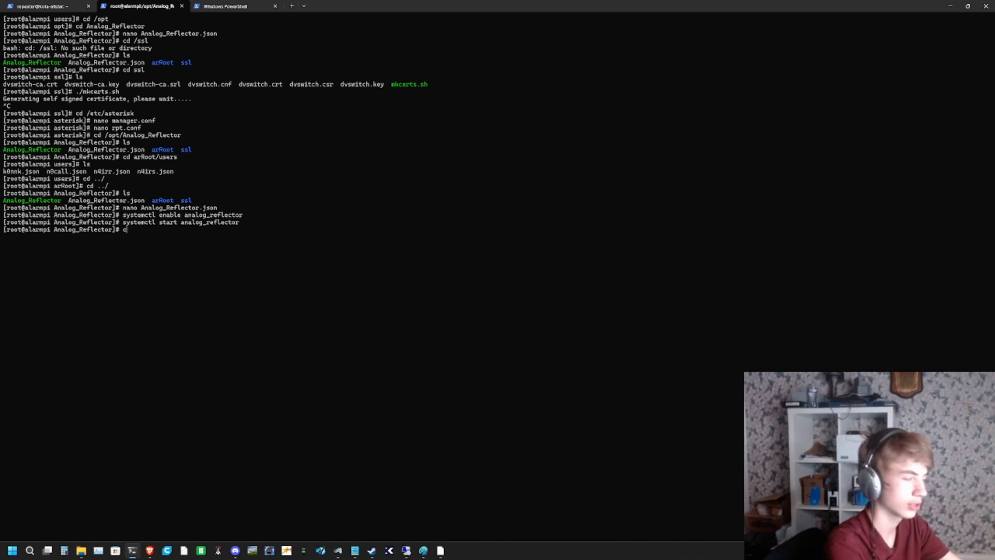
text(cd arRoot)
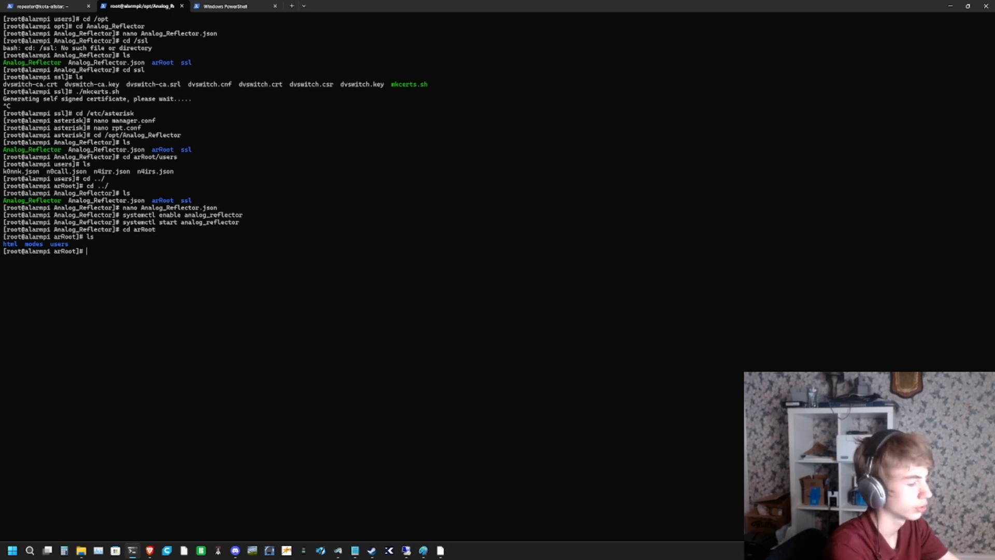
text(cd modes)
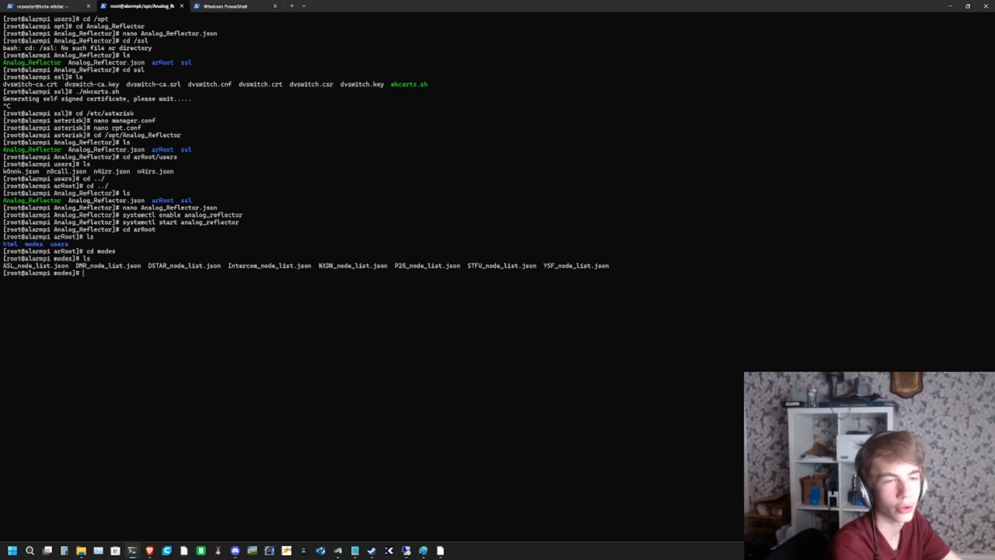
Step: Begin the nano DMR_node_list.json command to edit the DMR node list
text(nano)
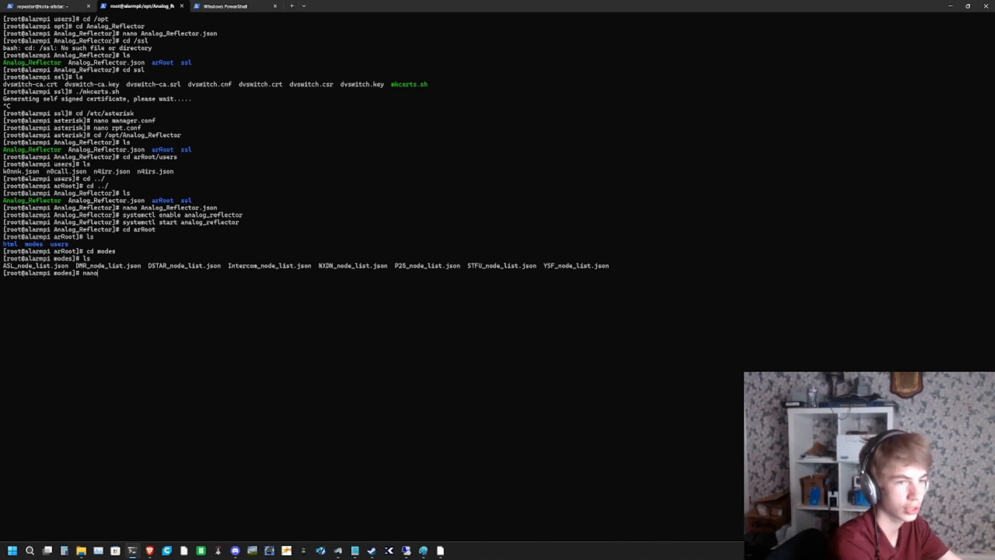
text(DMR_nod)
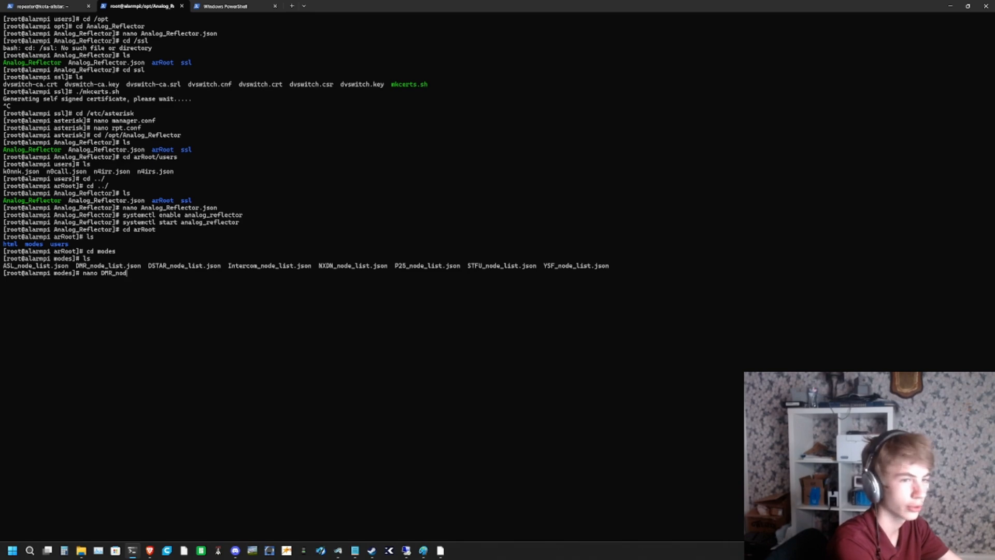
text(e_list.)
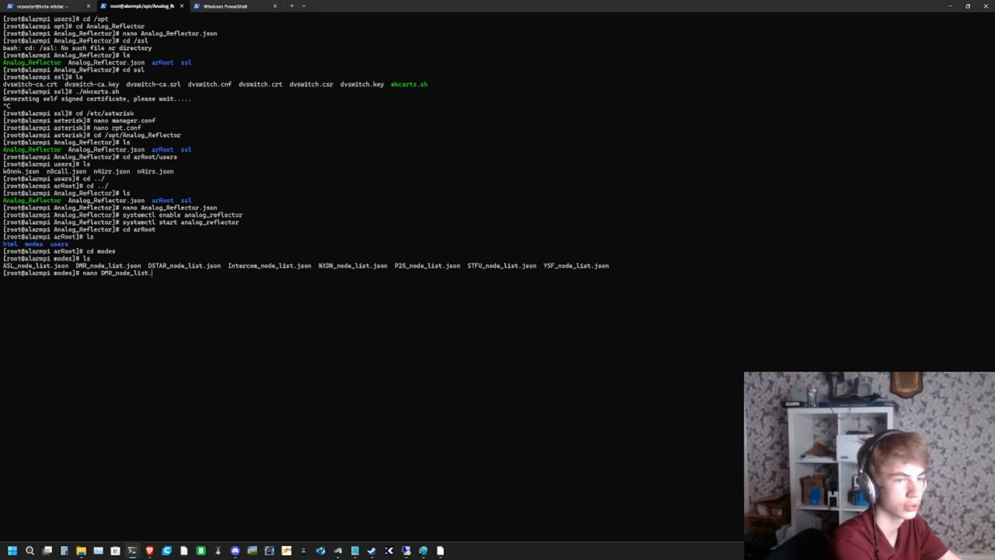